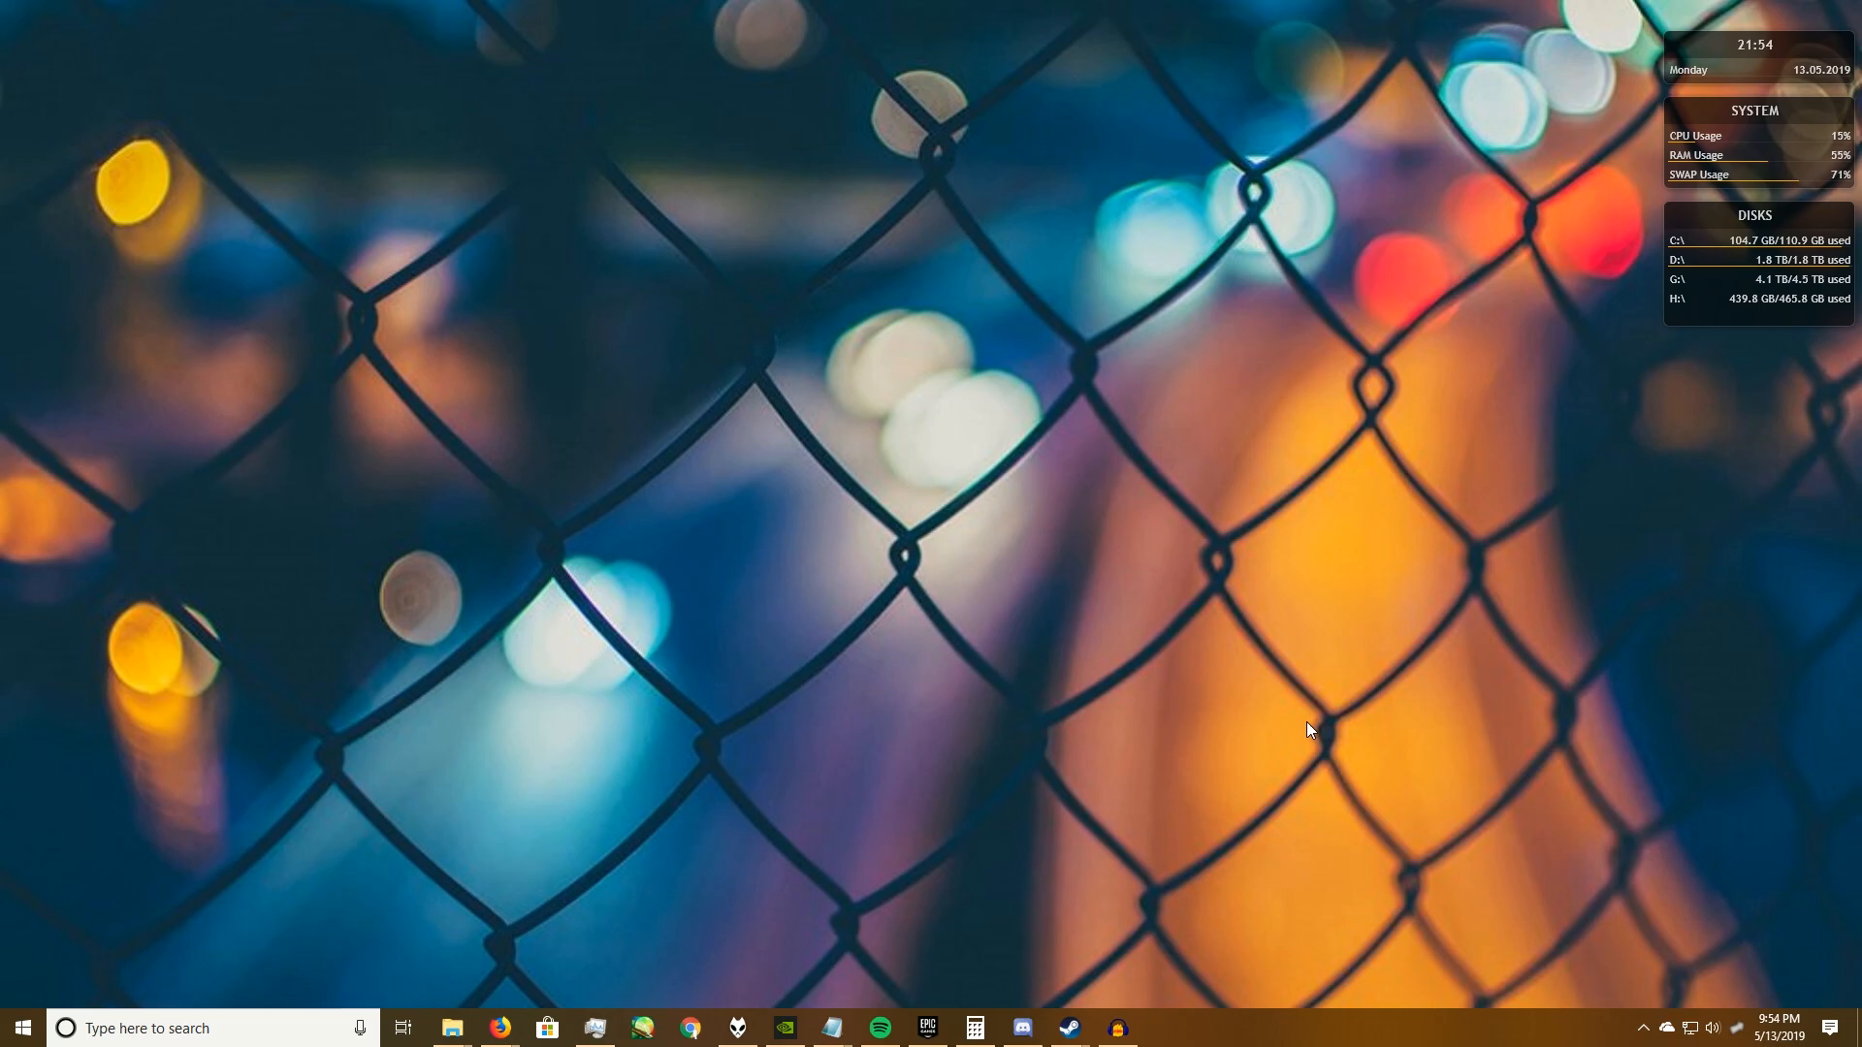
{"action": "mouse_move", "coordinate": [498, 1028]}
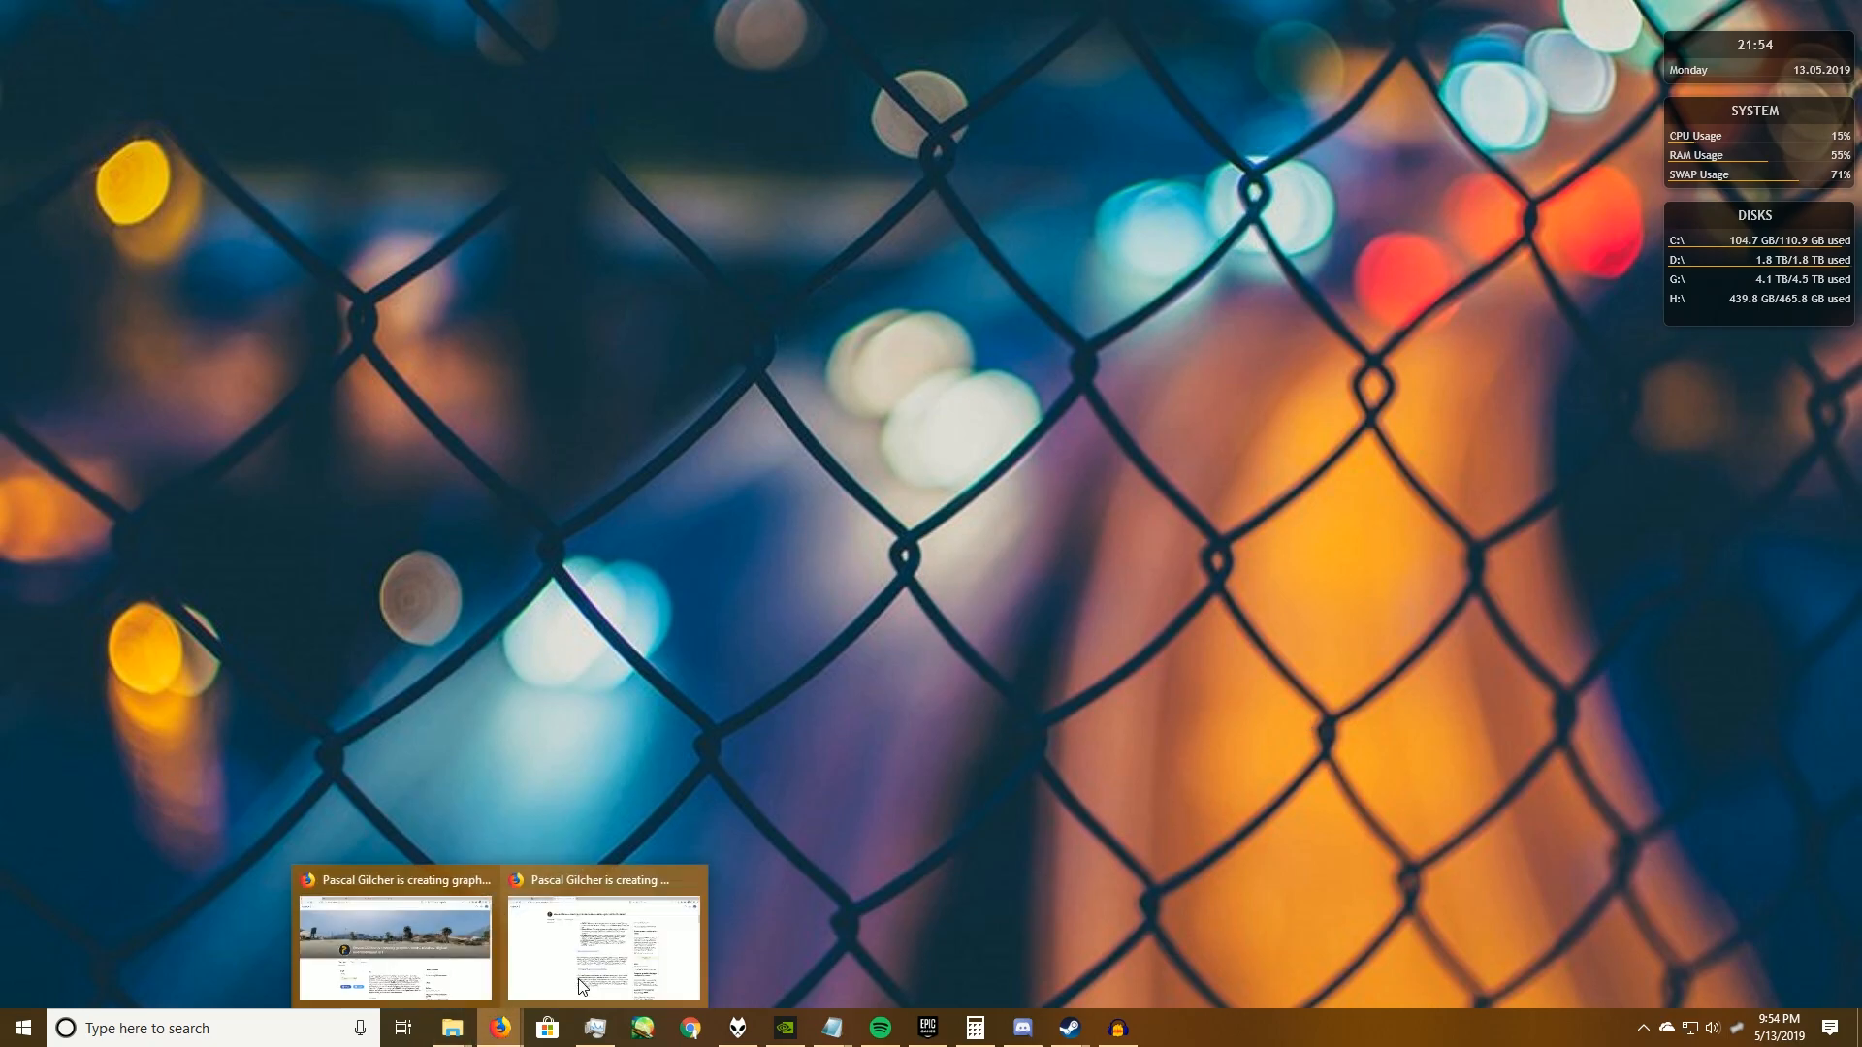
Step: Bring up Pascal Gilcher's Patreon page showing his projects and the $5 and $20 tiers
{"action": "left_click", "coordinate": [603, 942]}
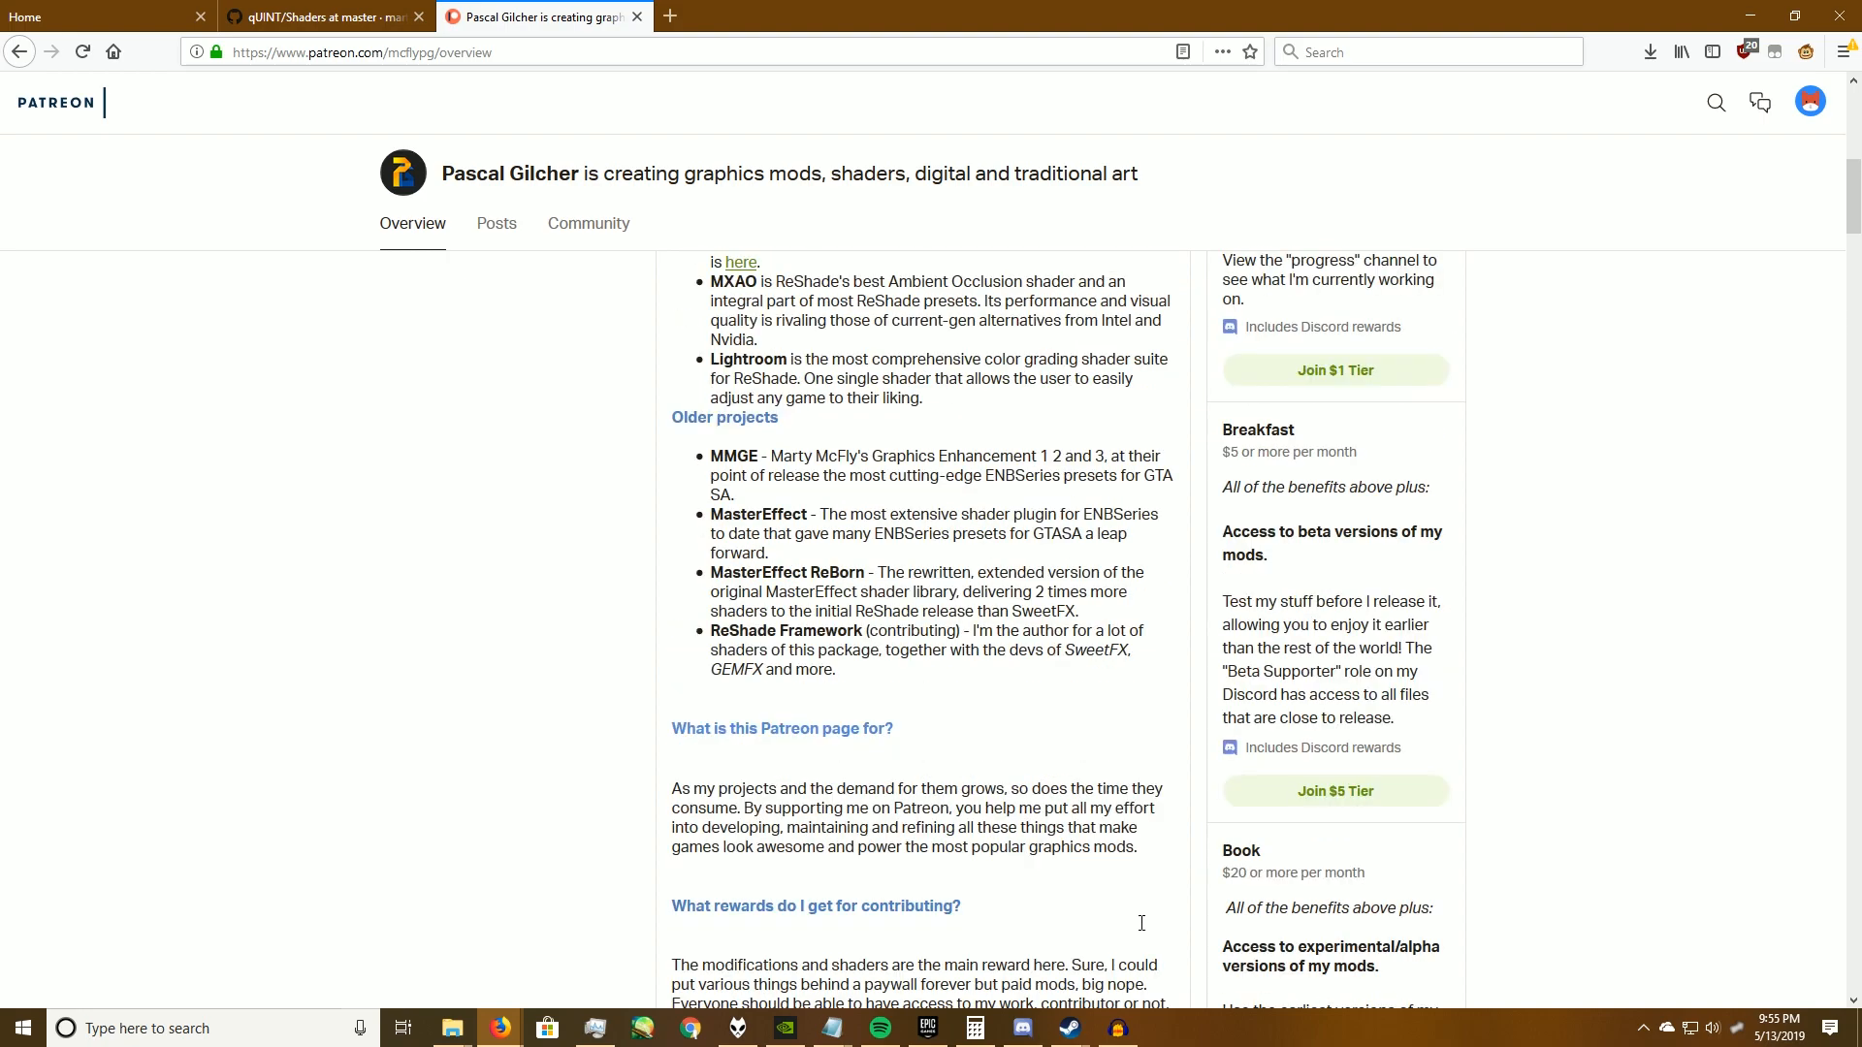
{"action": "mouse_move", "coordinate": [1287, 584]}
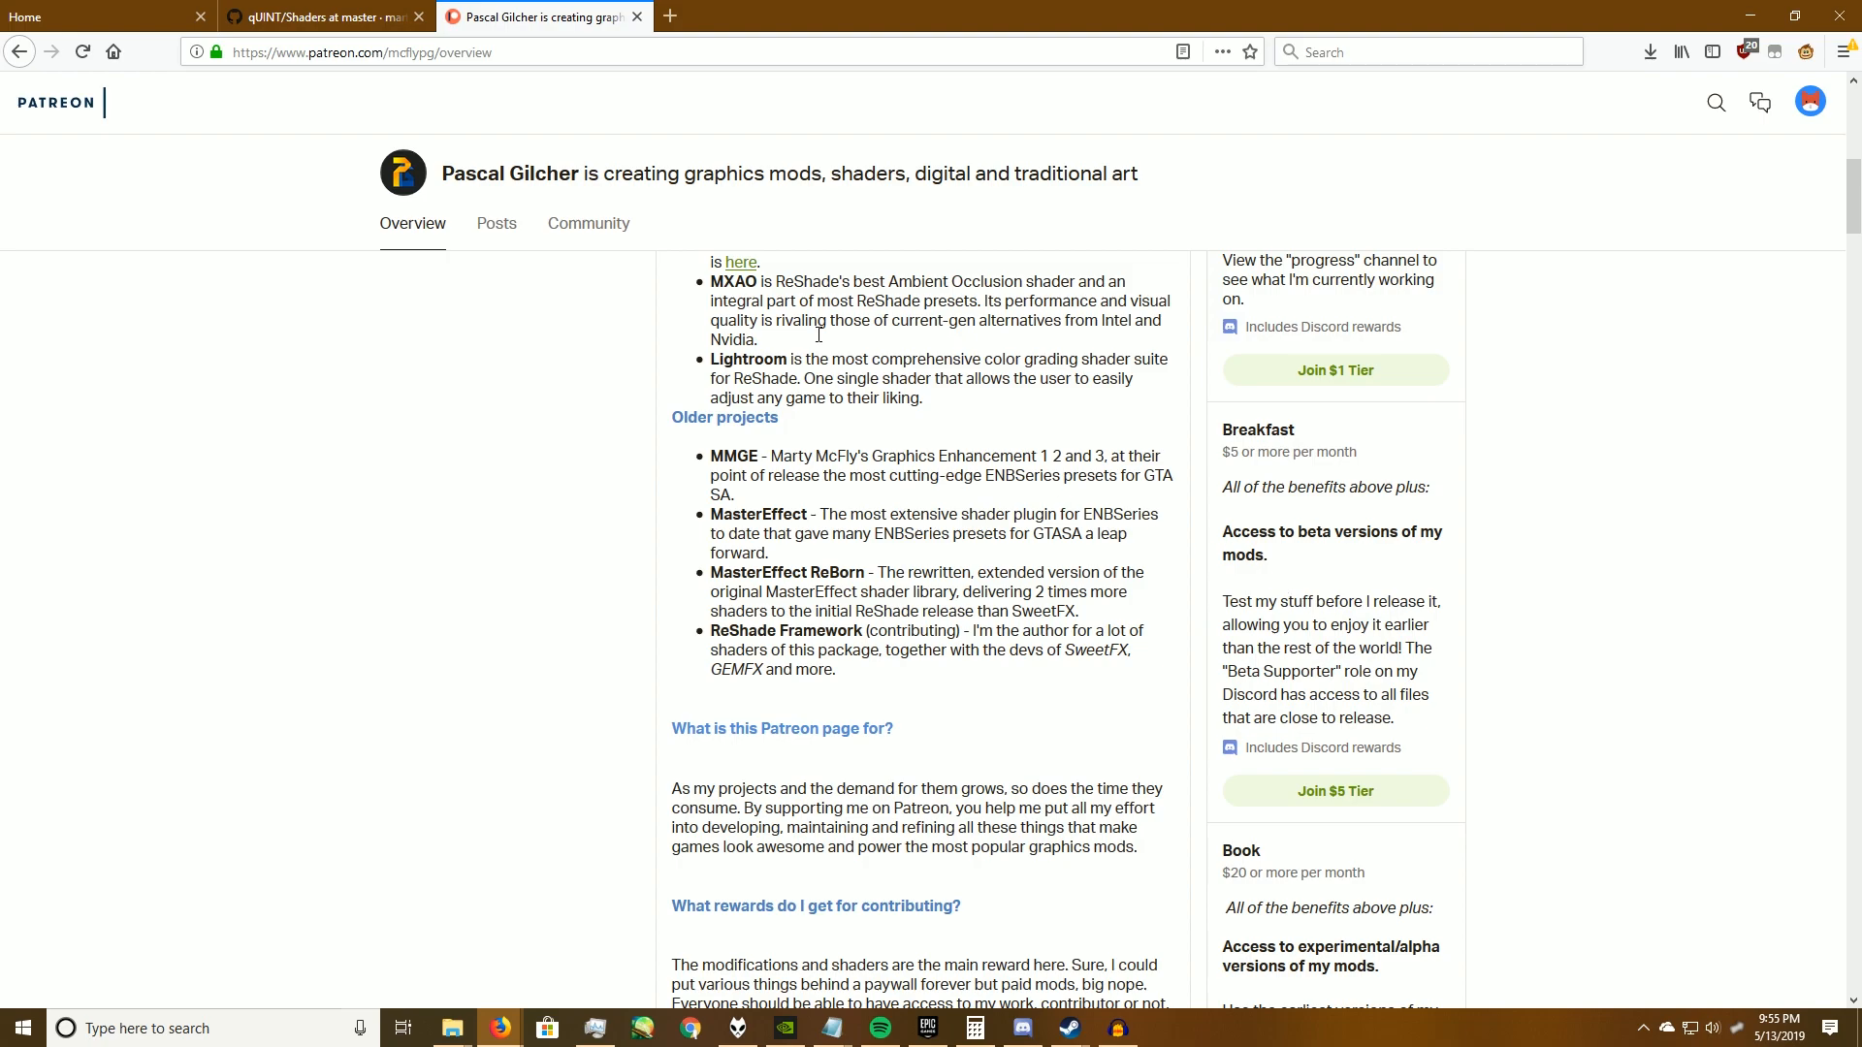
{"action": "mouse_move", "coordinate": [303, 335]}
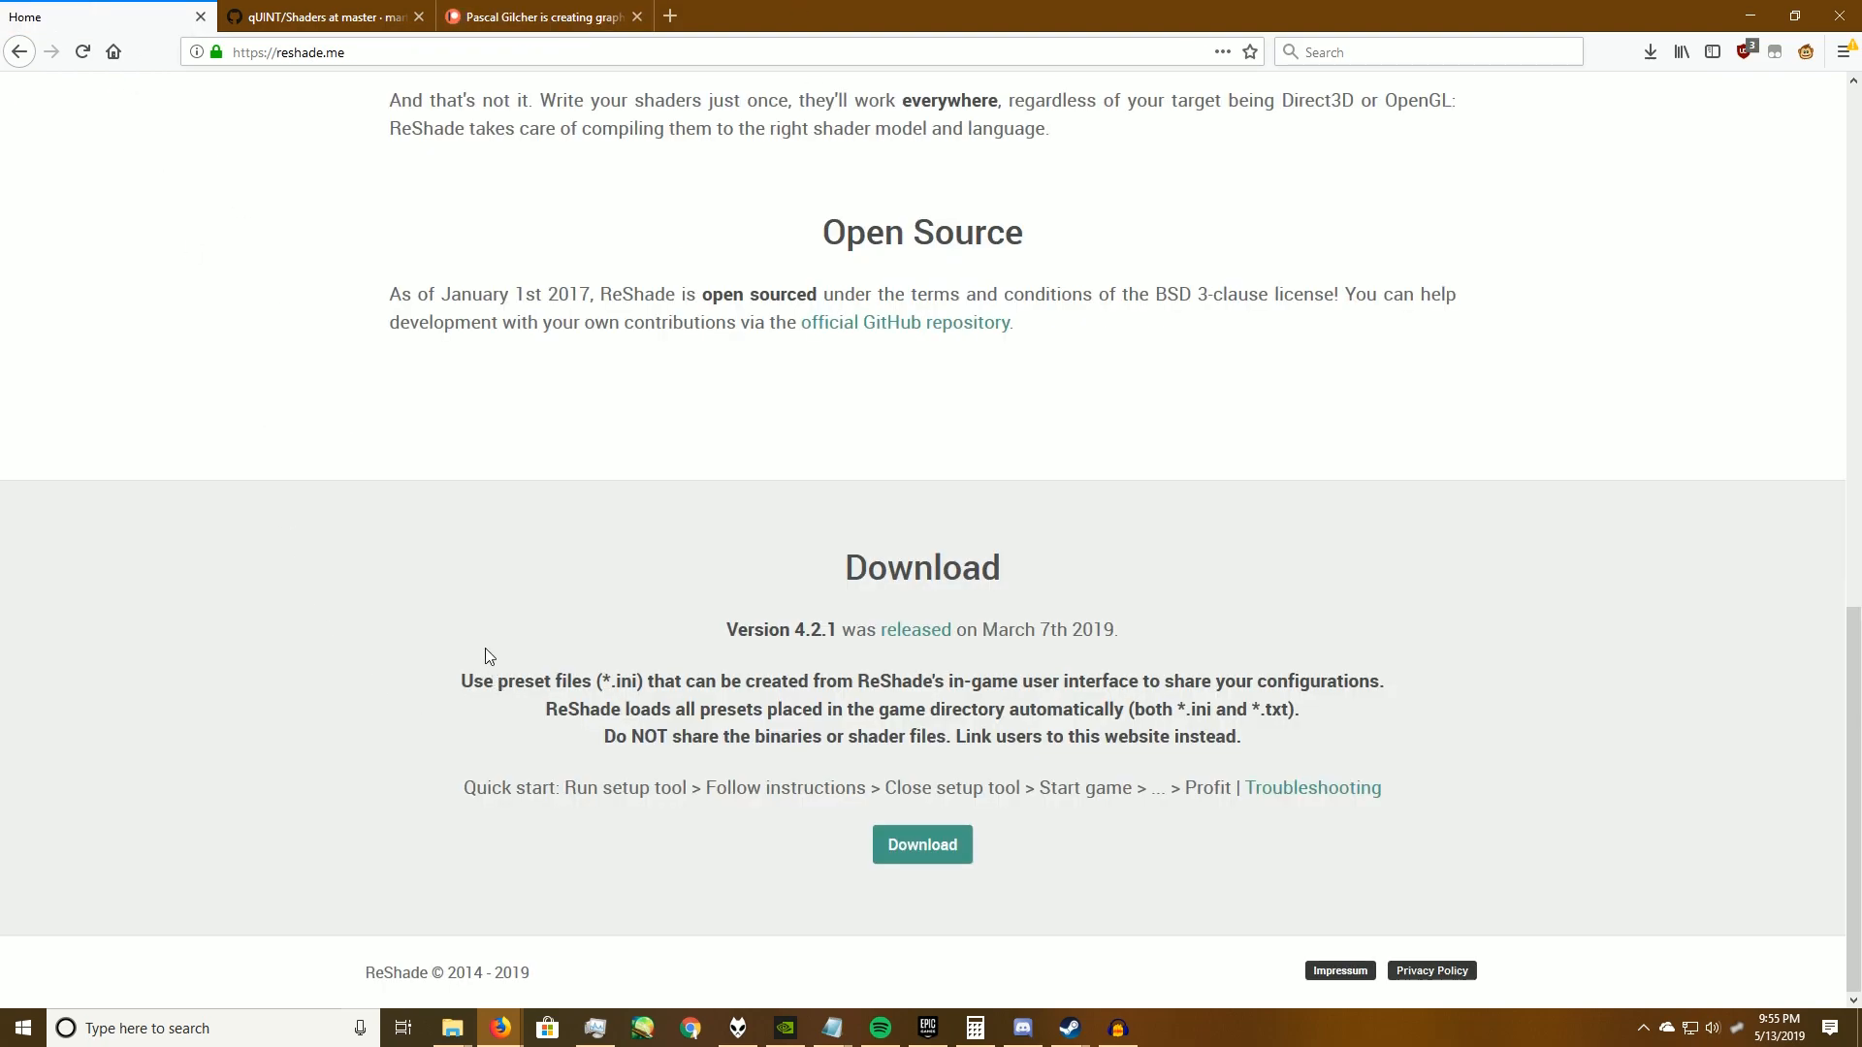
Step: Highlight the preset-sharing advice under version 4.2.1, then show the Ray Tracing Tutorial folder with ReShade_Setup_4.2.1.exe
{"action": "left_click_drag", "start_coordinate": [1253, 681], "coordinate": [1240, 736]}
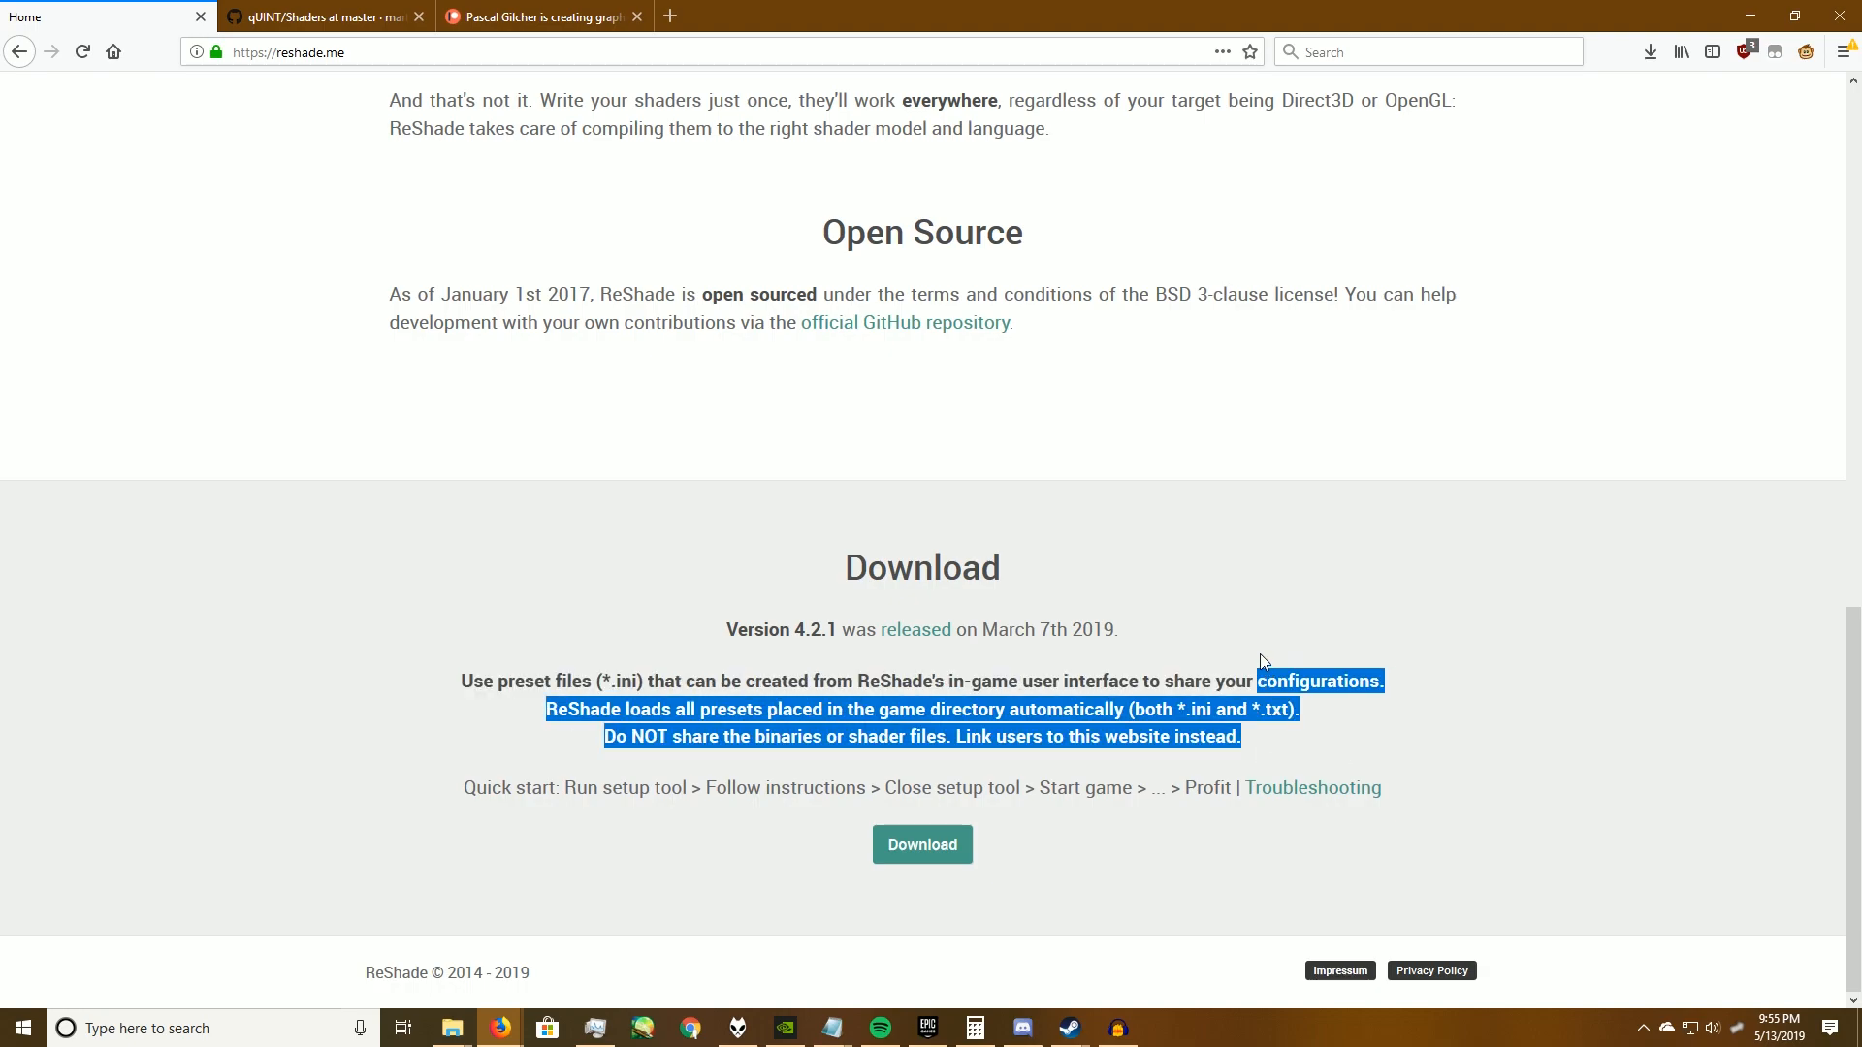
{"action": "left_click", "coordinate": [1316, 743]}
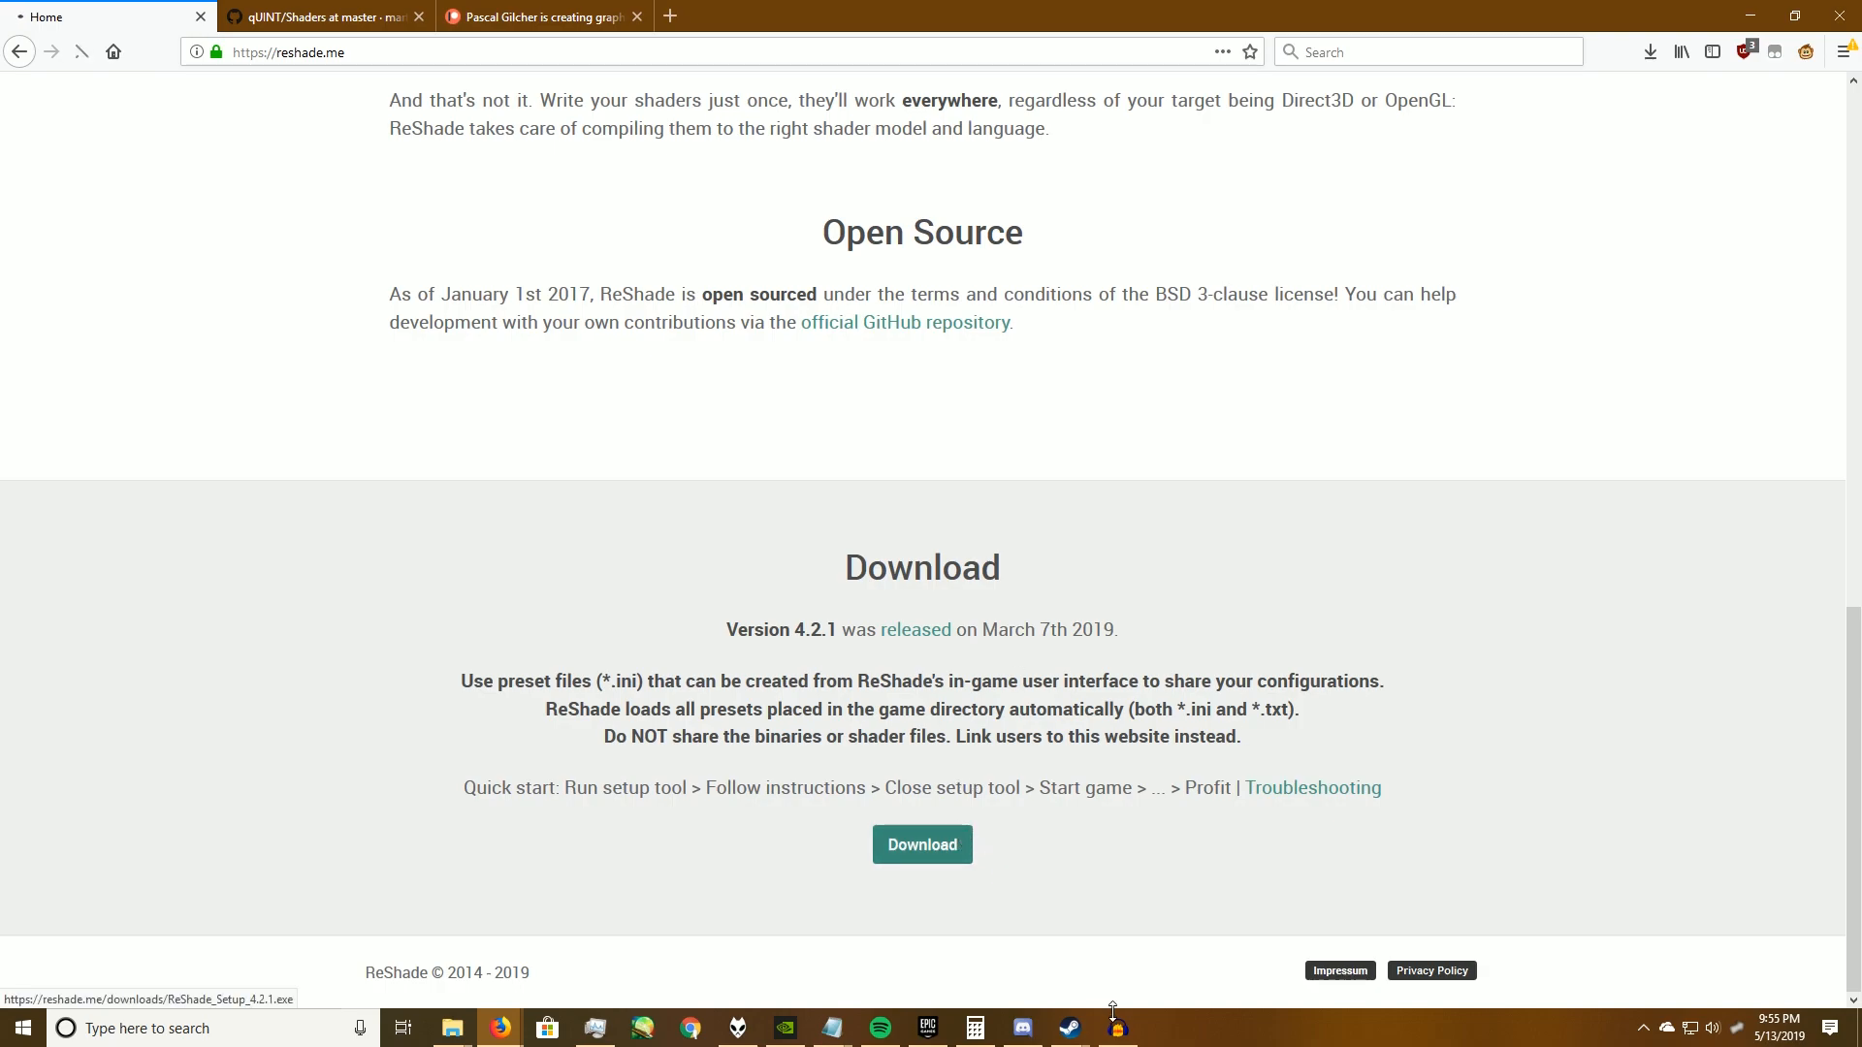
{"action": "left_click", "coordinate": [921, 844]}
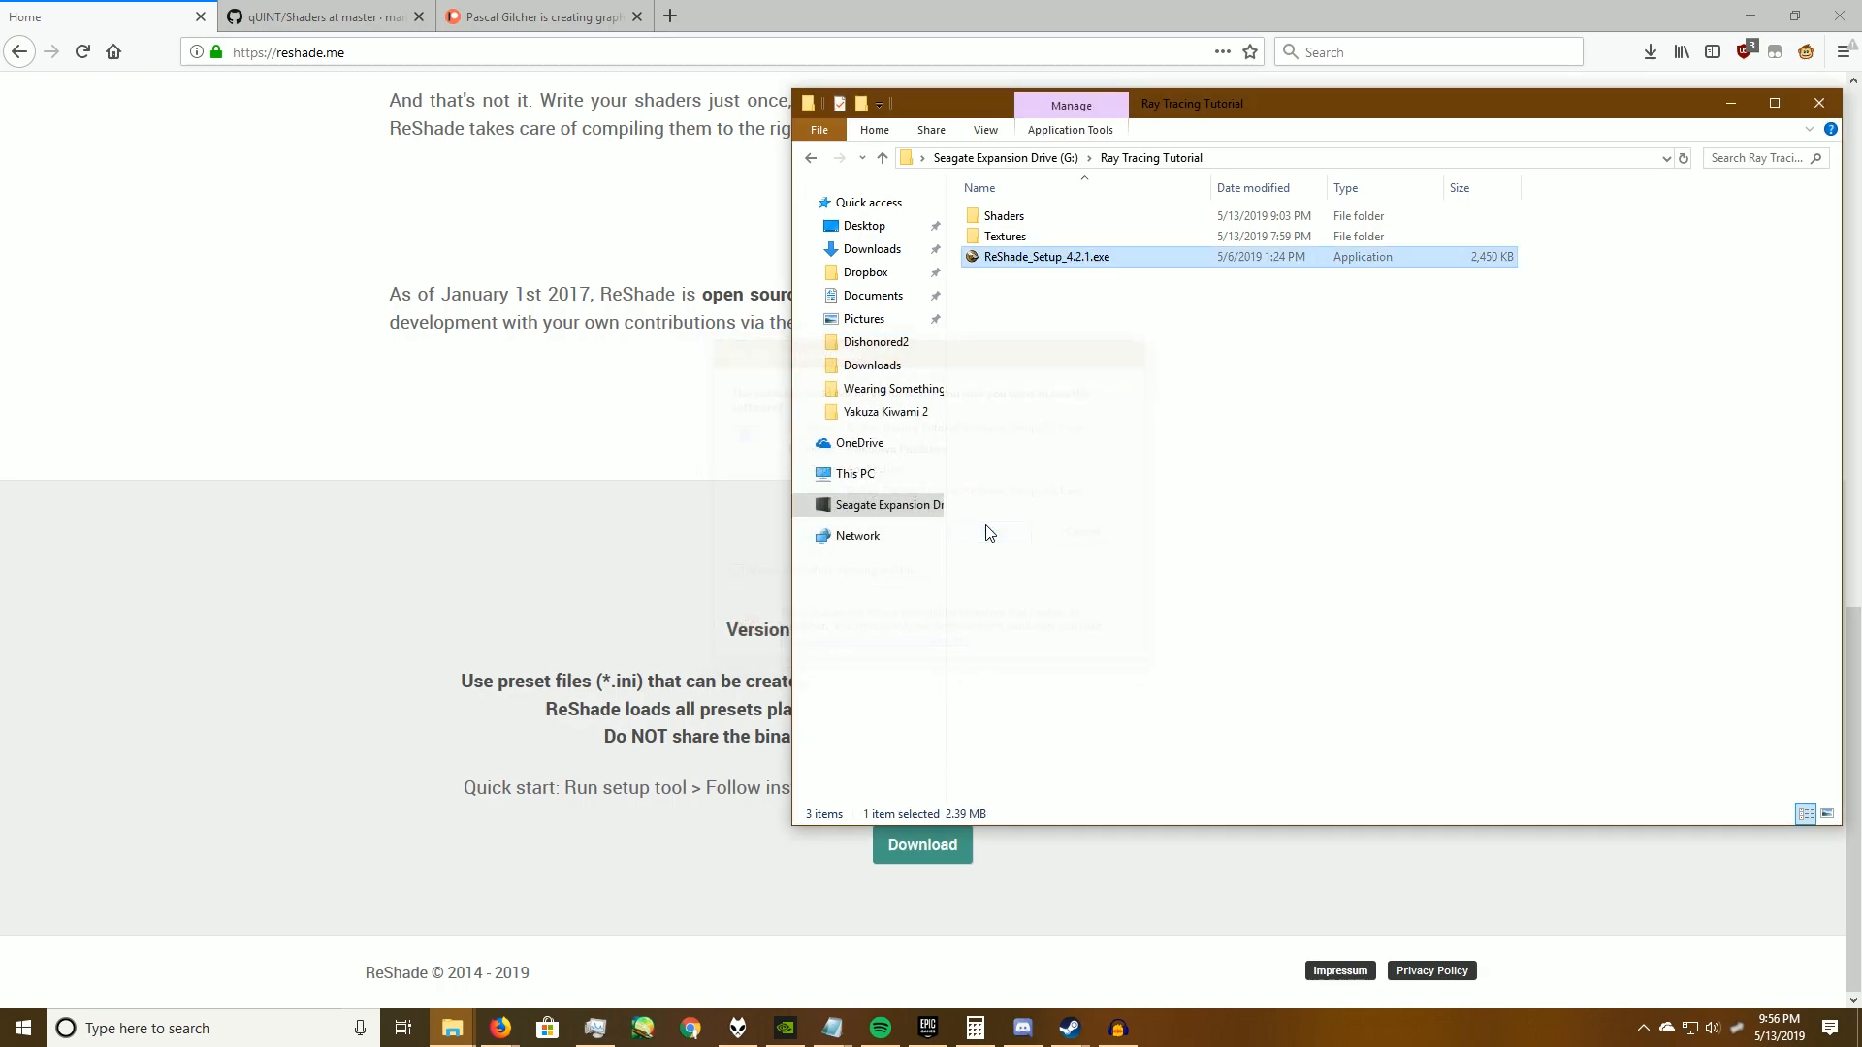
Step: Run ReShade_Setup_4.2.1.exe for WolfNewOrder_x64.exe with OpenGL and dismiss the existing-installation prompt
{"action": "double_click", "coordinate": [1046, 256]}
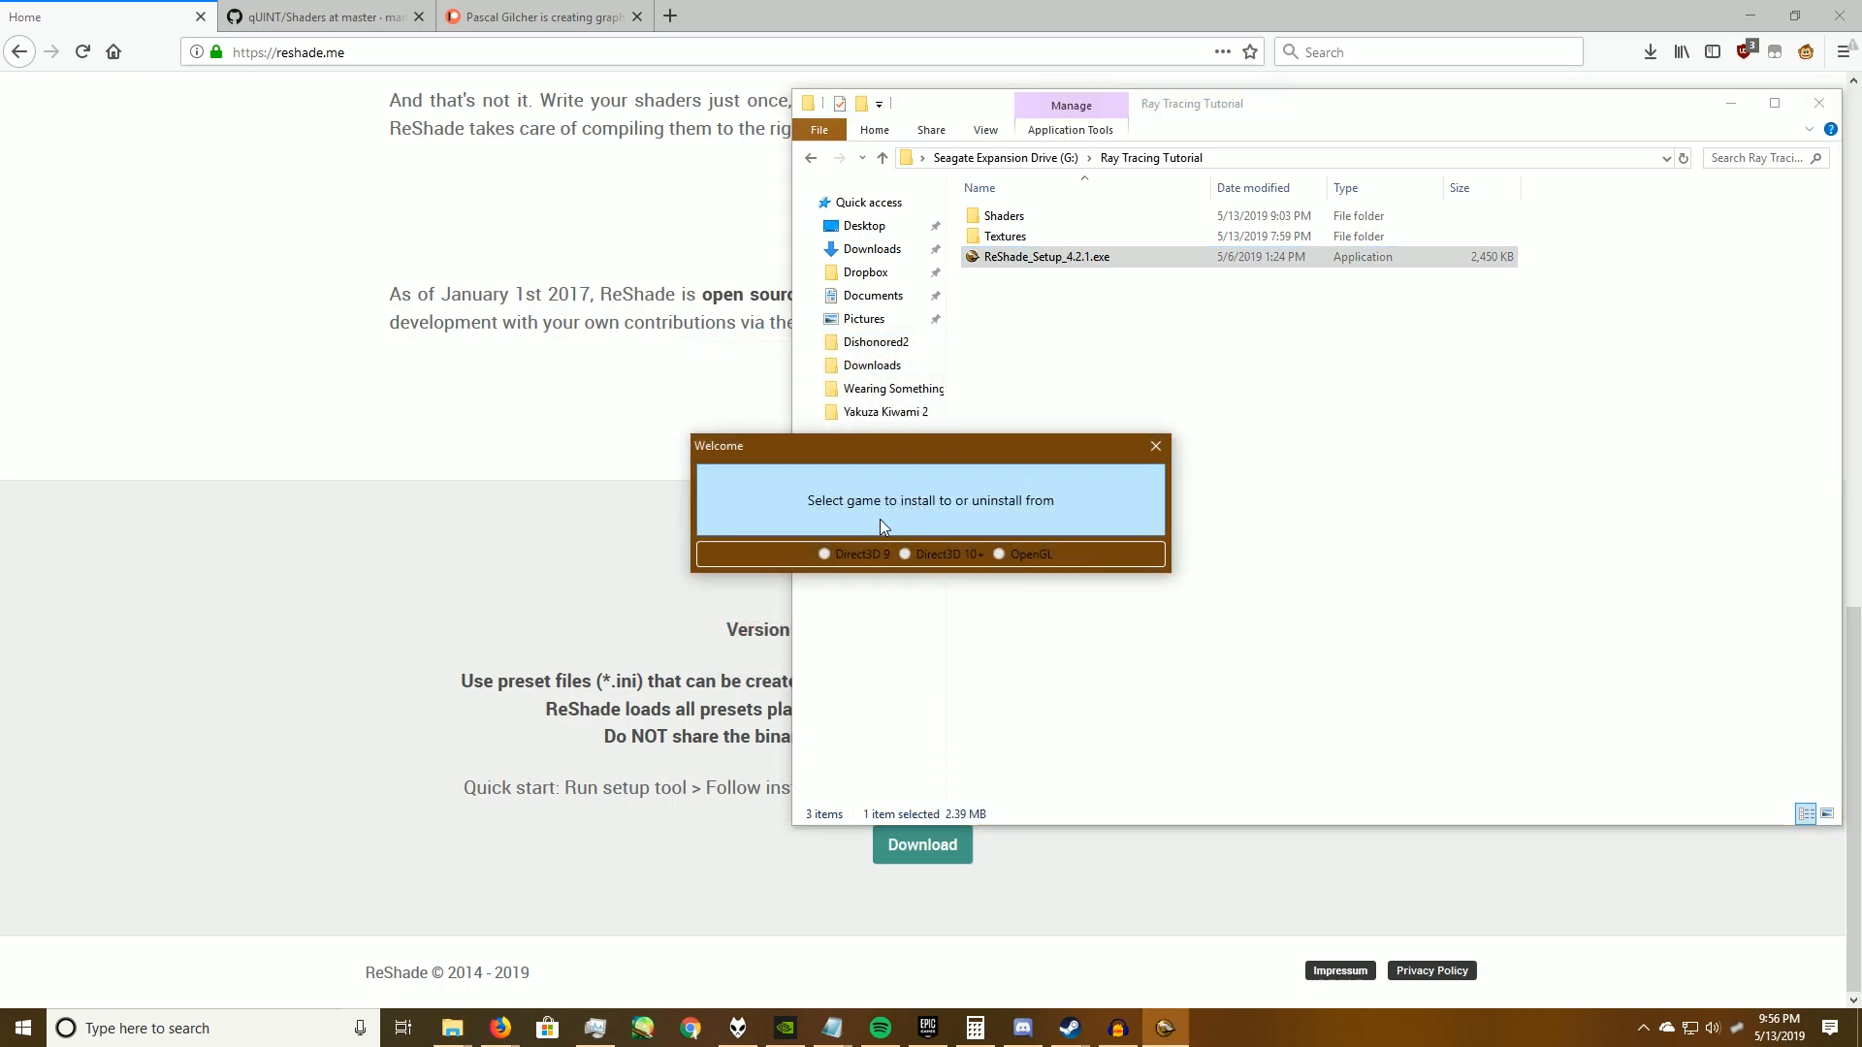
{"action": "mouse_move", "coordinate": [995, 535]}
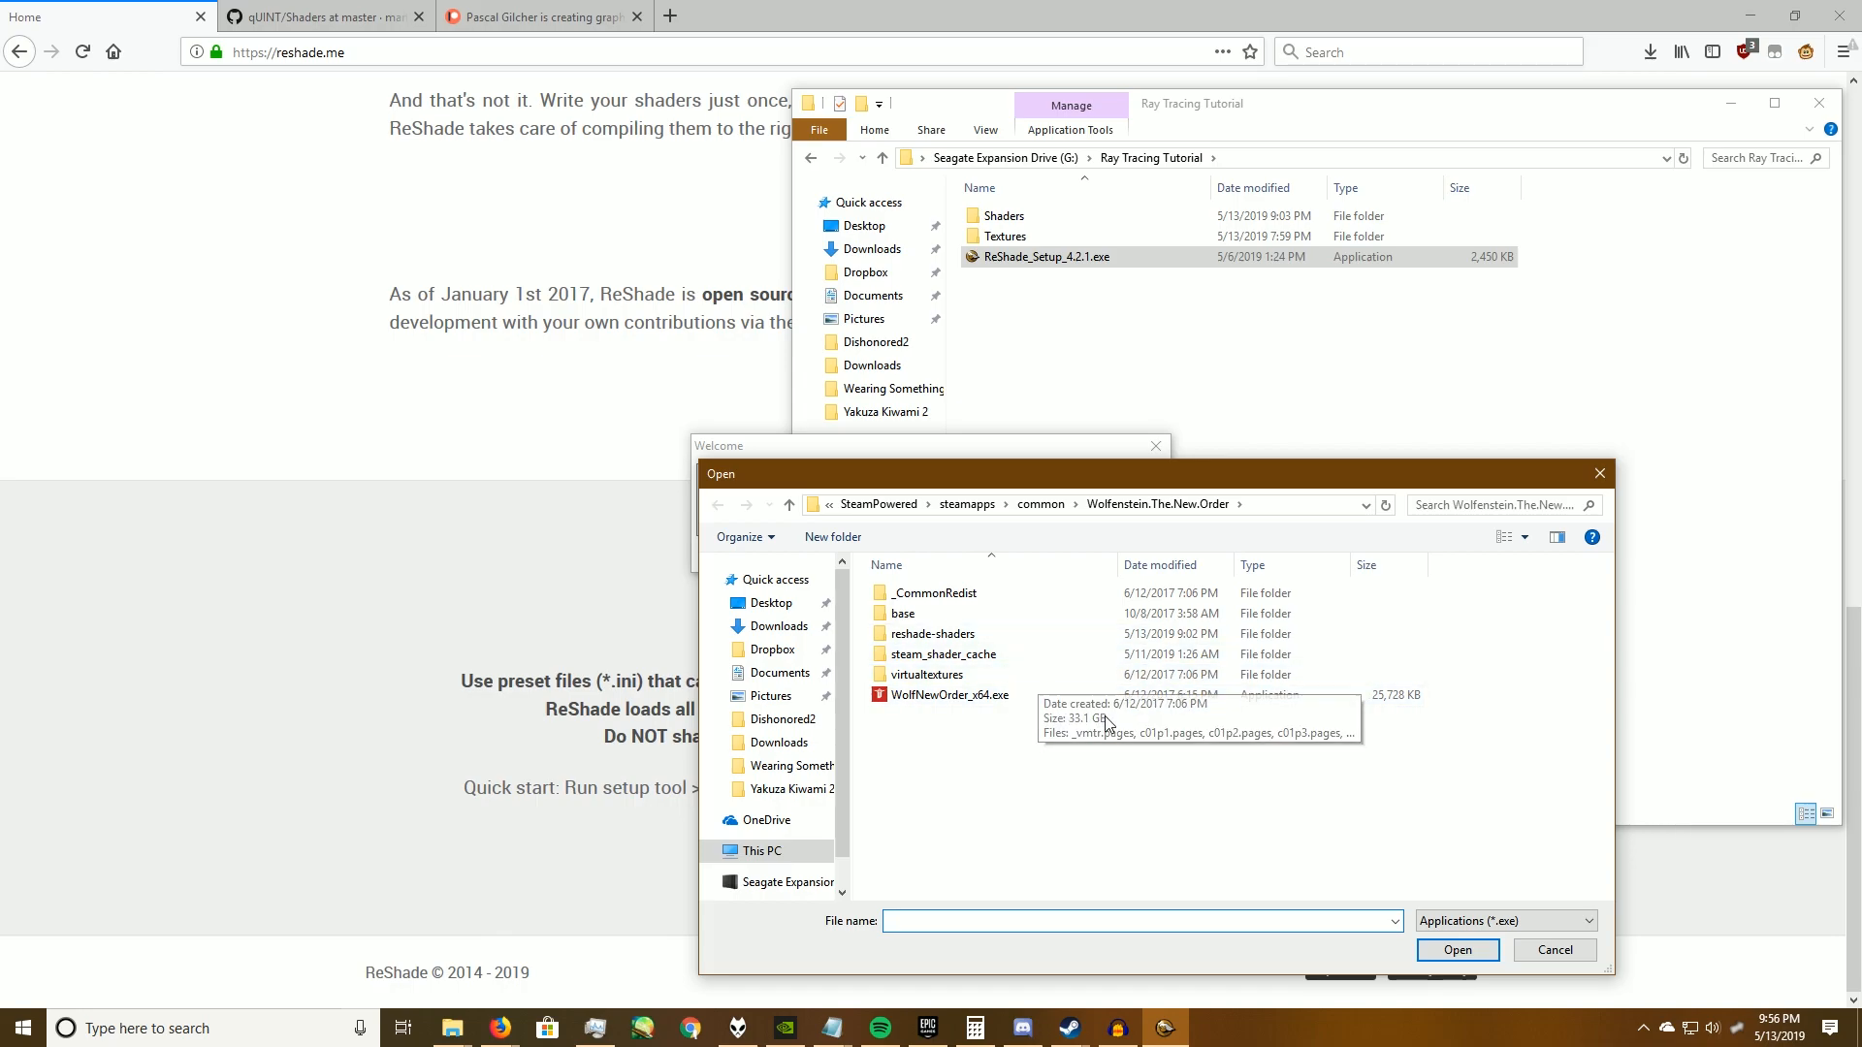
{"action": "mouse_move", "coordinate": [1116, 736]}
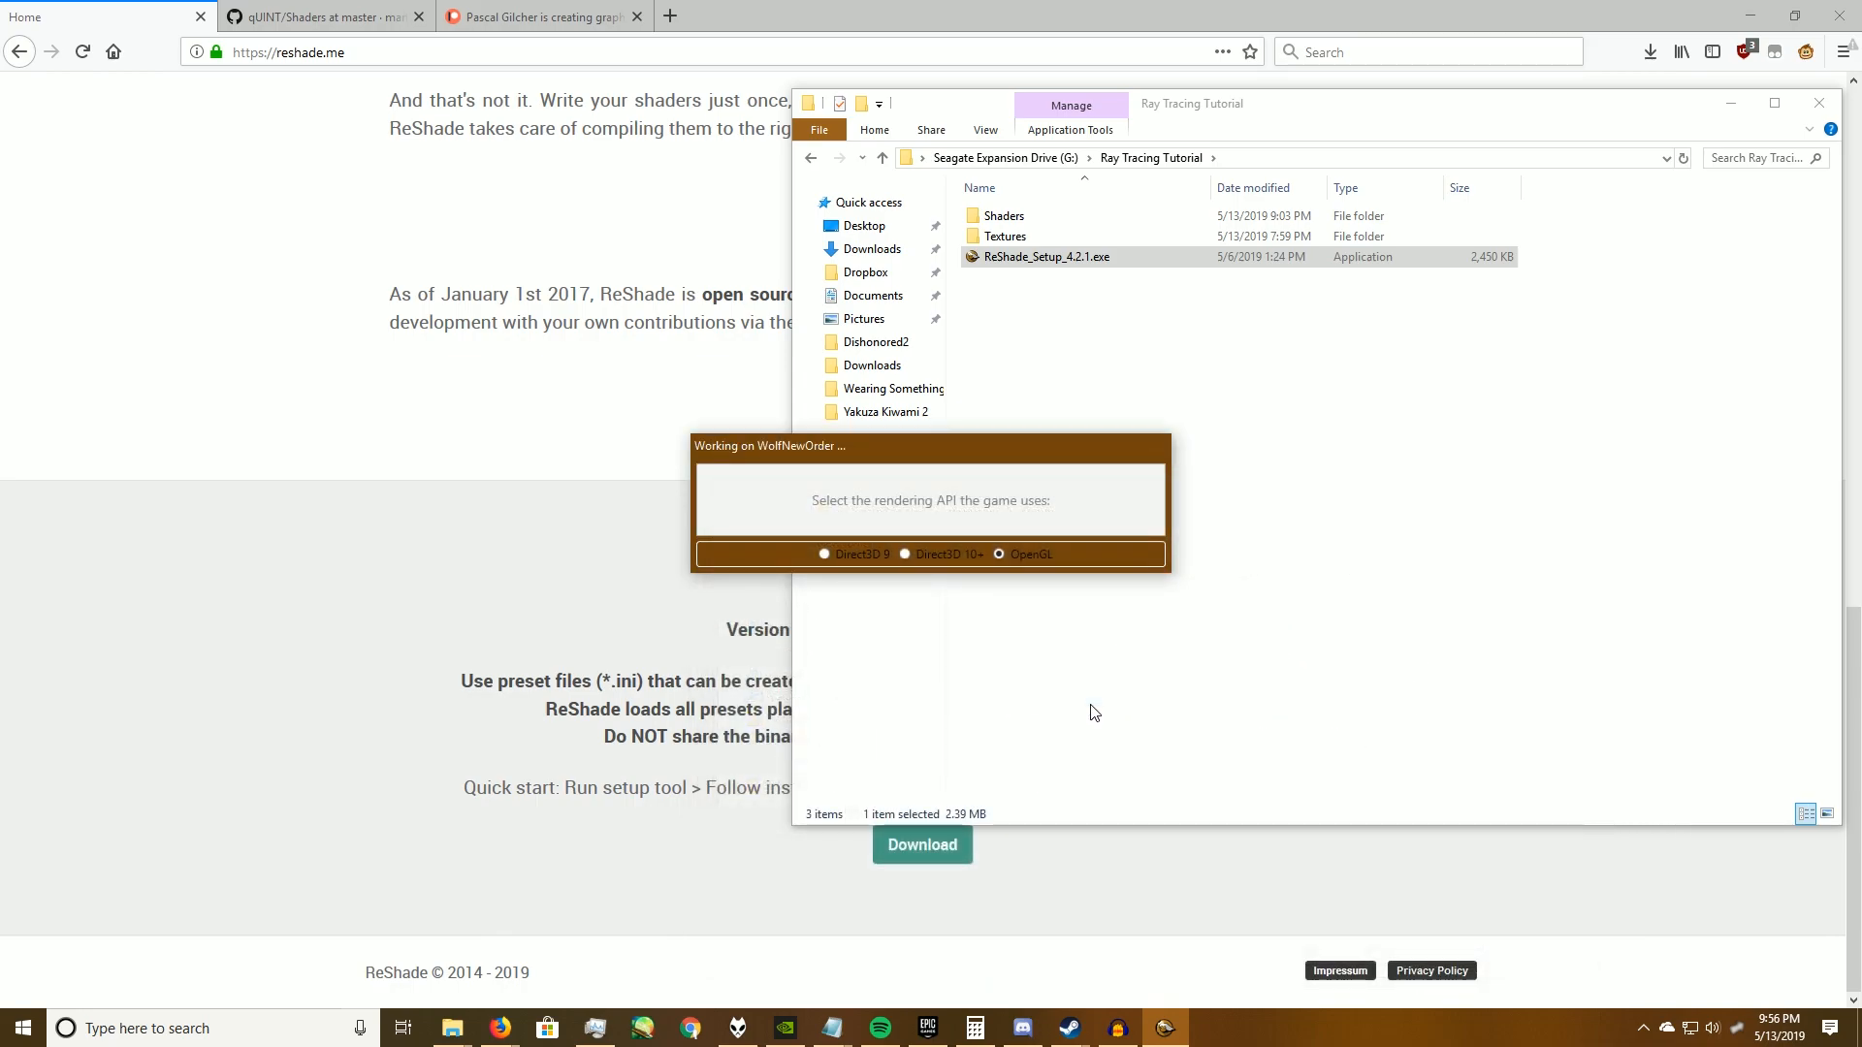
{"action": "mouse_move", "coordinate": [890, 572]}
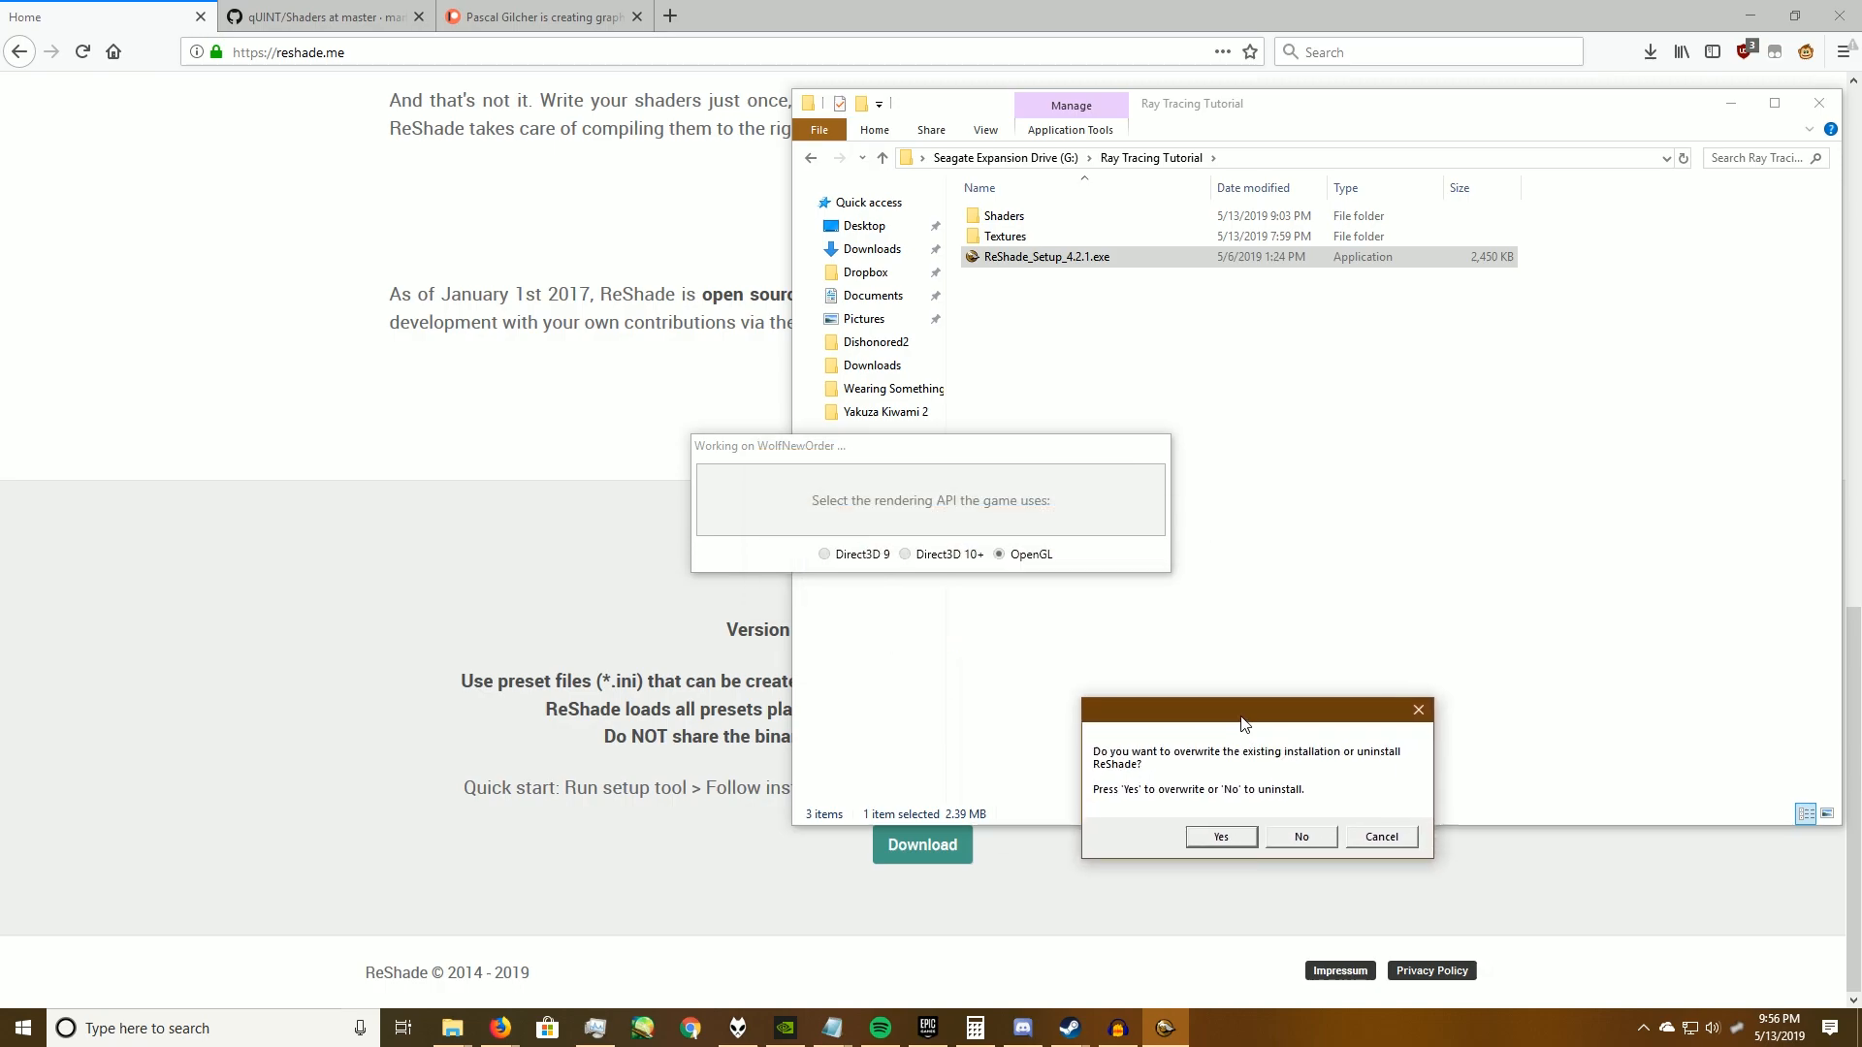
{"action": "left_click_drag", "start_coordinate": [1253, 710], "coordinate": [940, 438]}
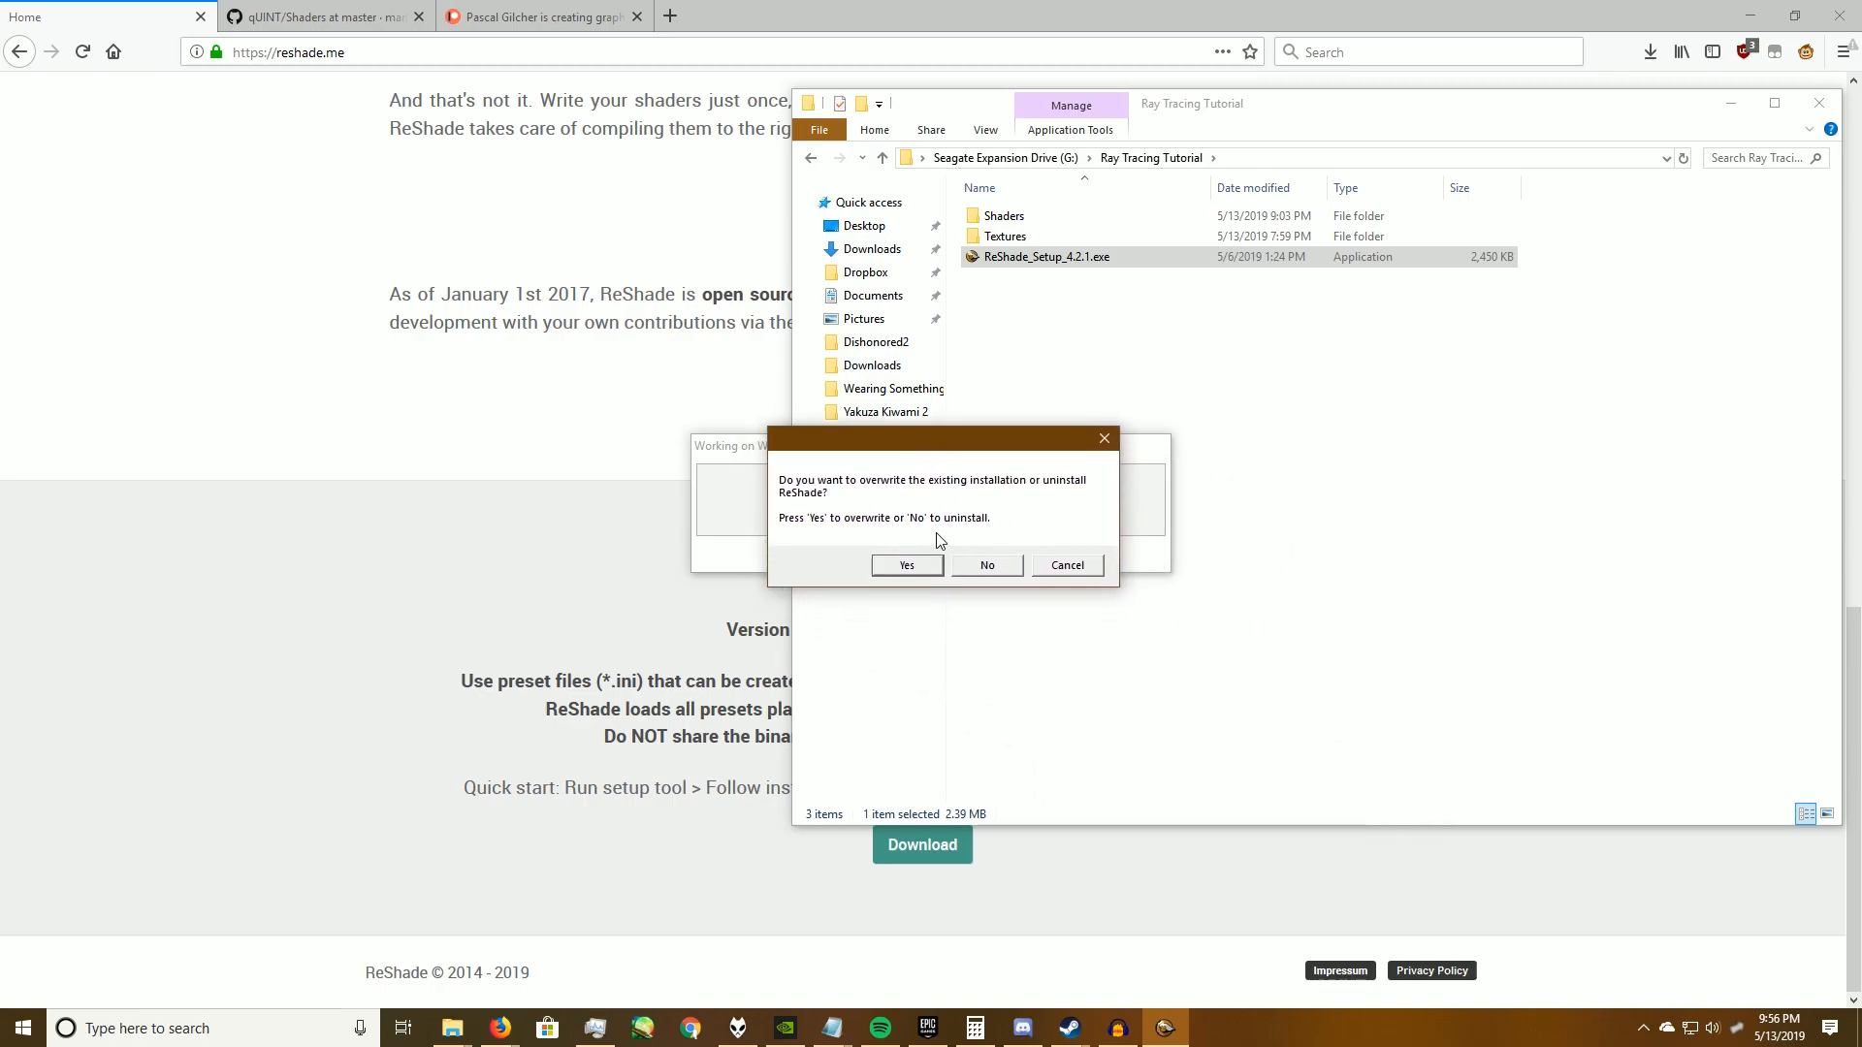
{"action": "mouse_move", "coordinate": [963, 497]}
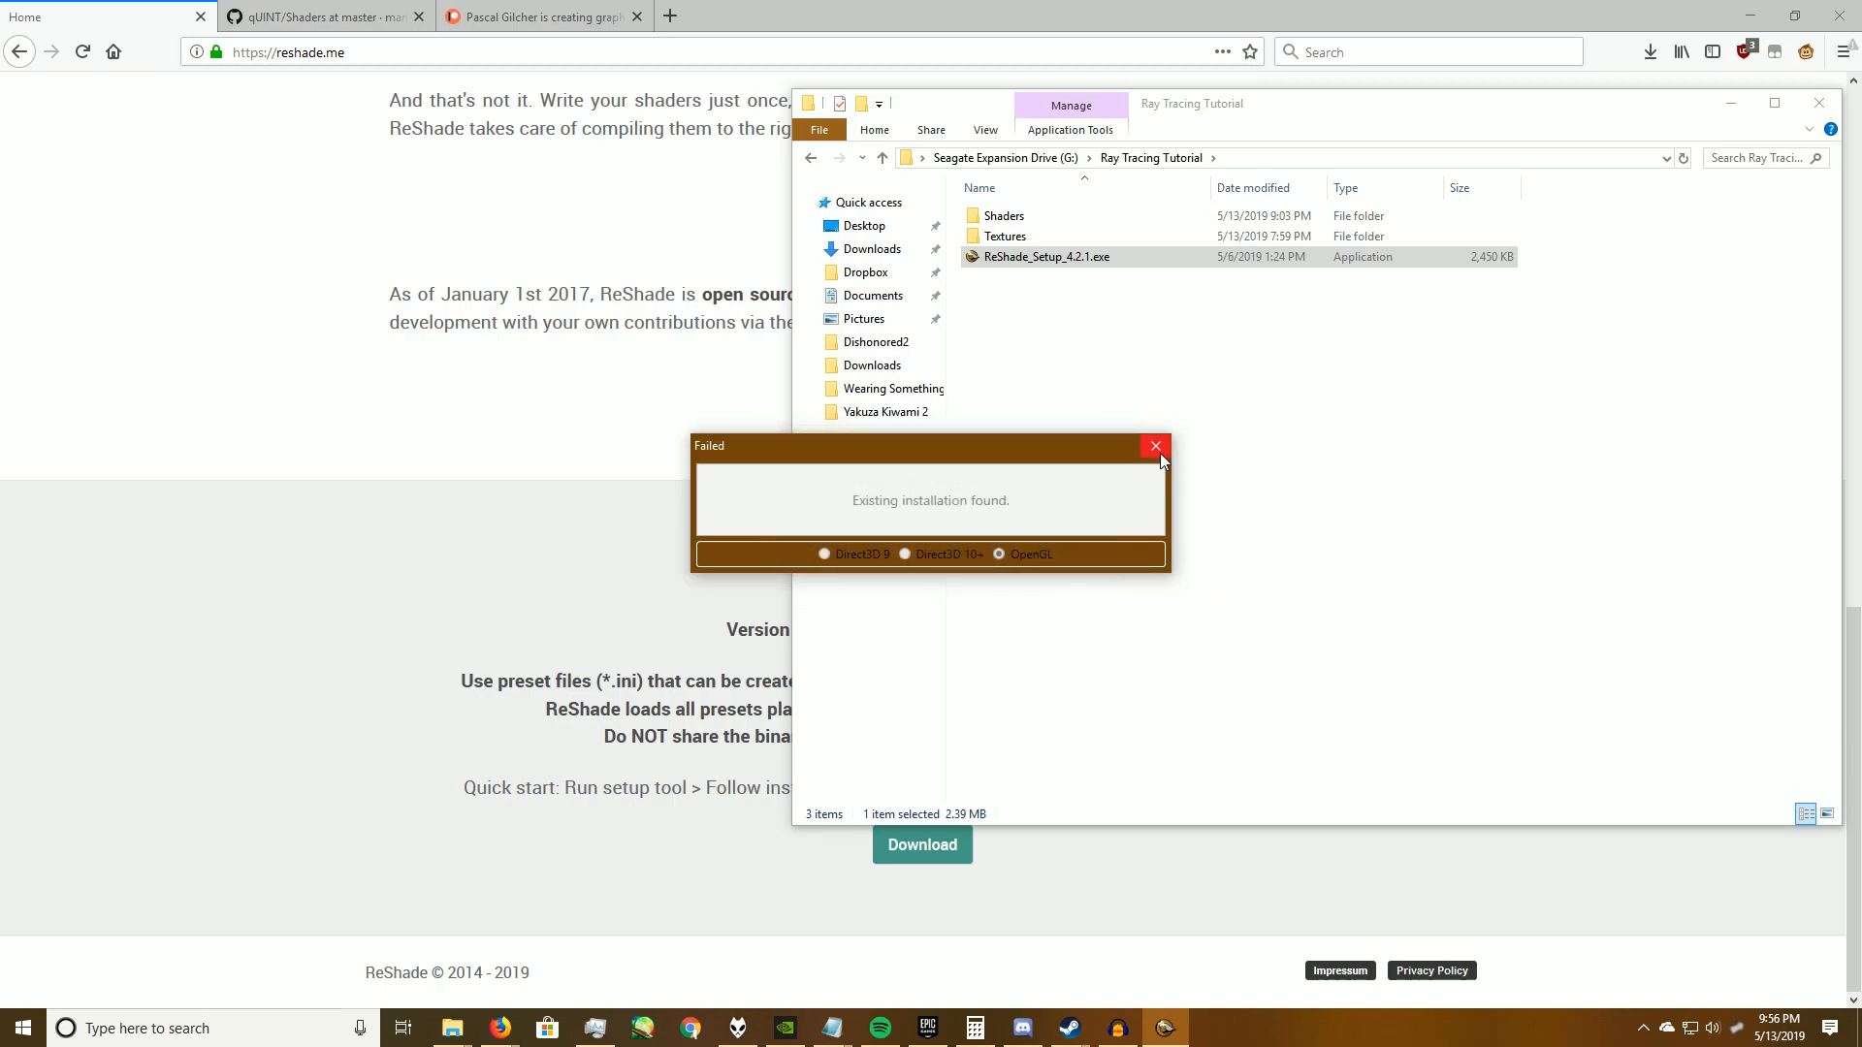
{"action": "mouse_move", "coordinate": [1154, 445]}
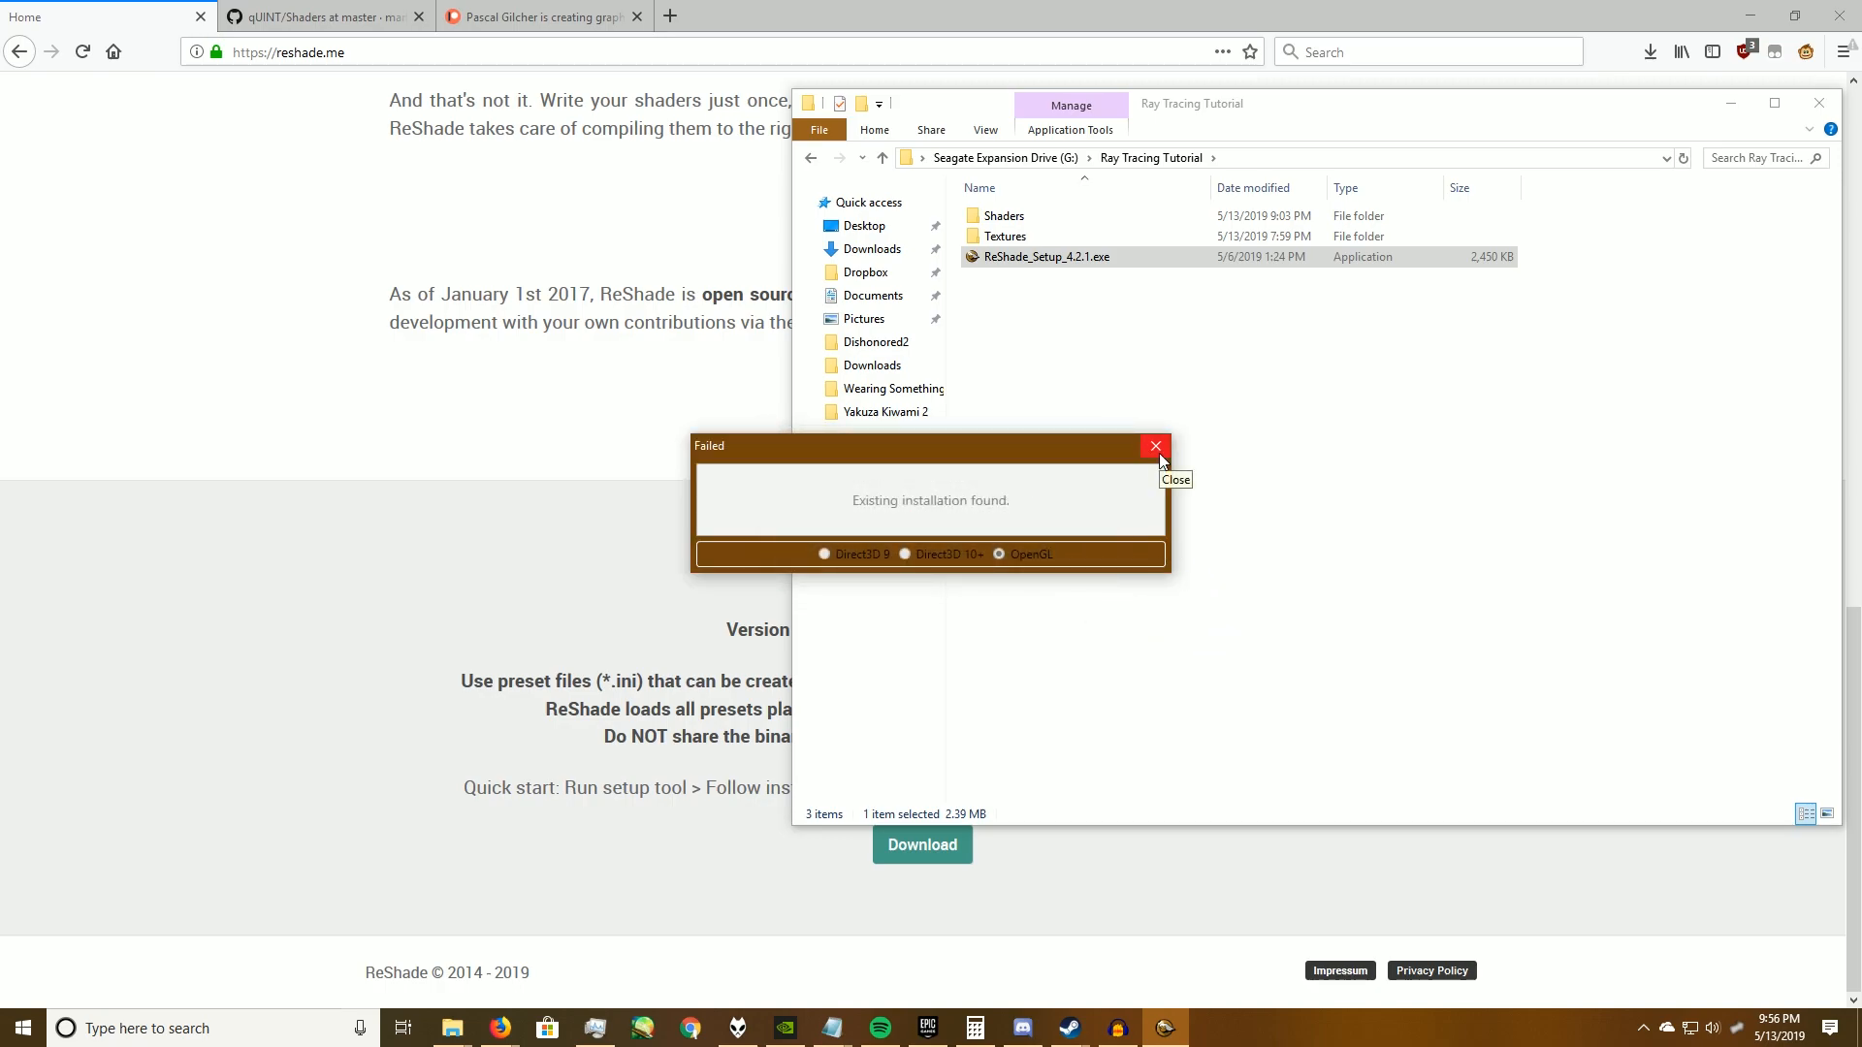
{"action": "left_click", "coordinate": [1154, 446]}
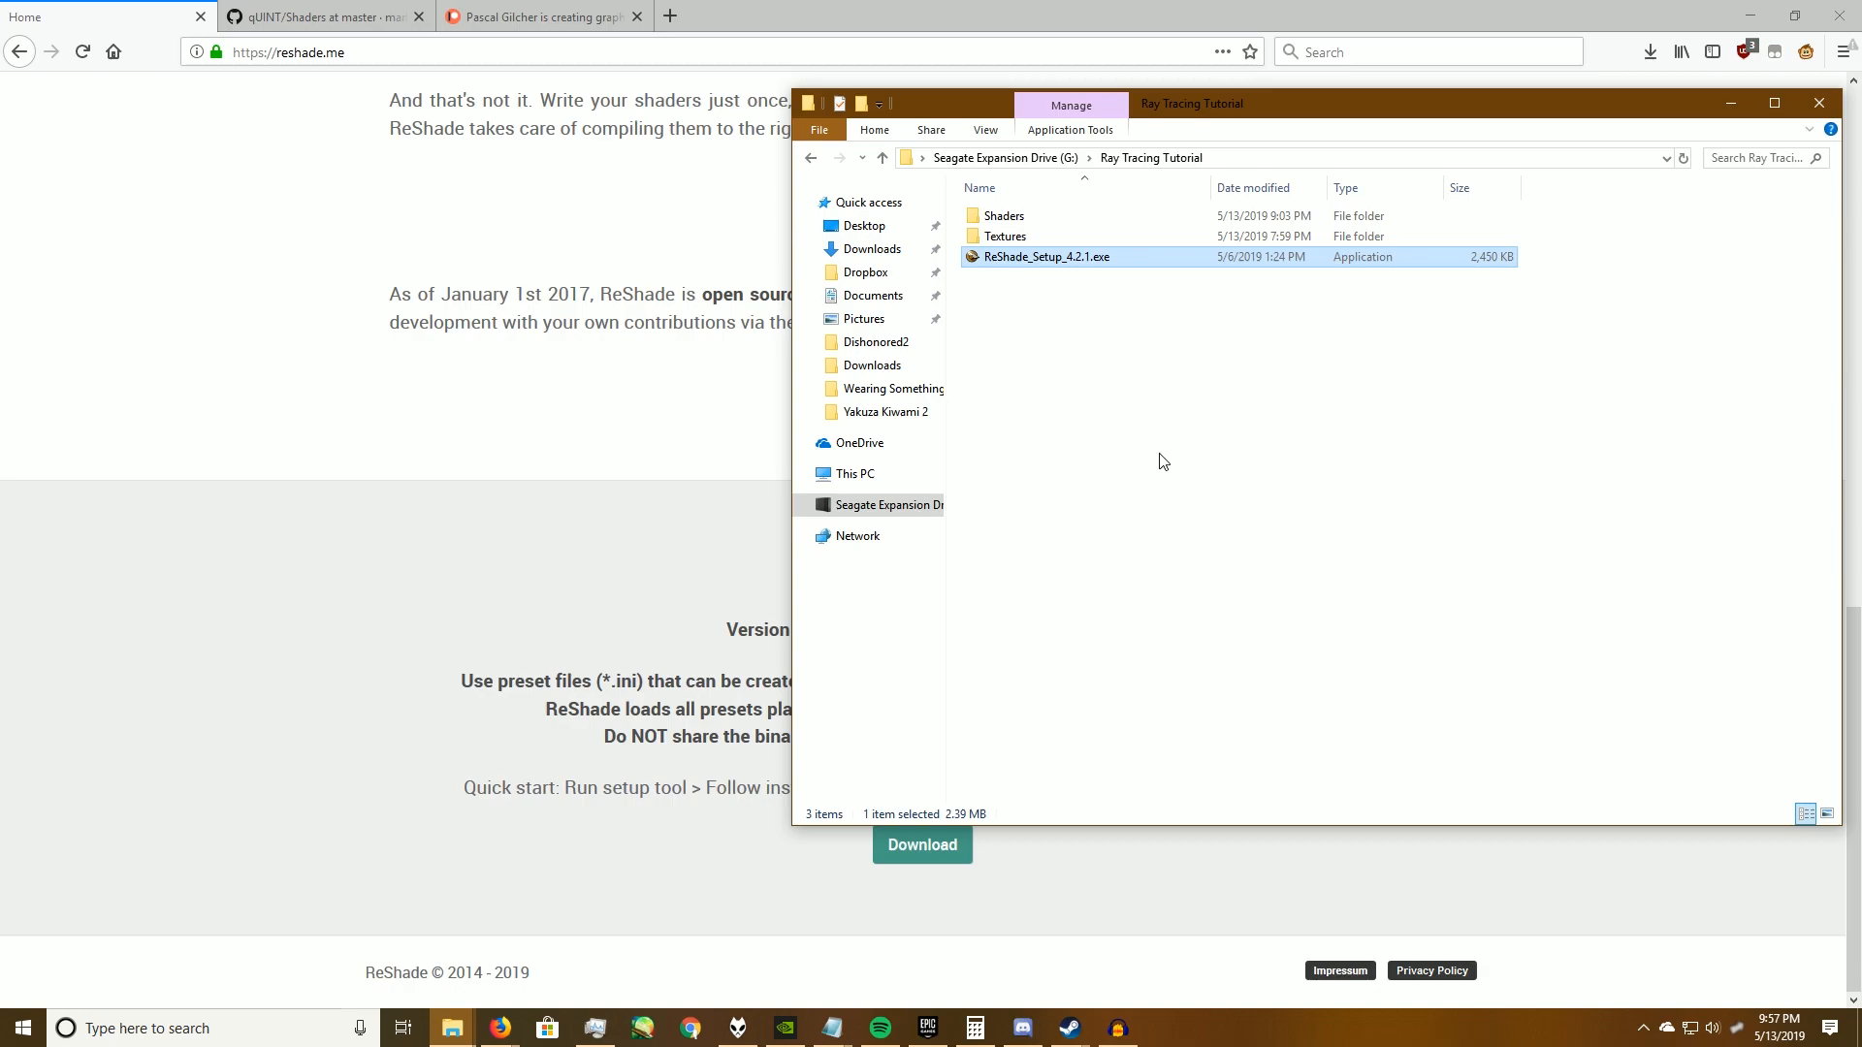
{"action": "mouse_move", "coordinate": [1265, 382]}
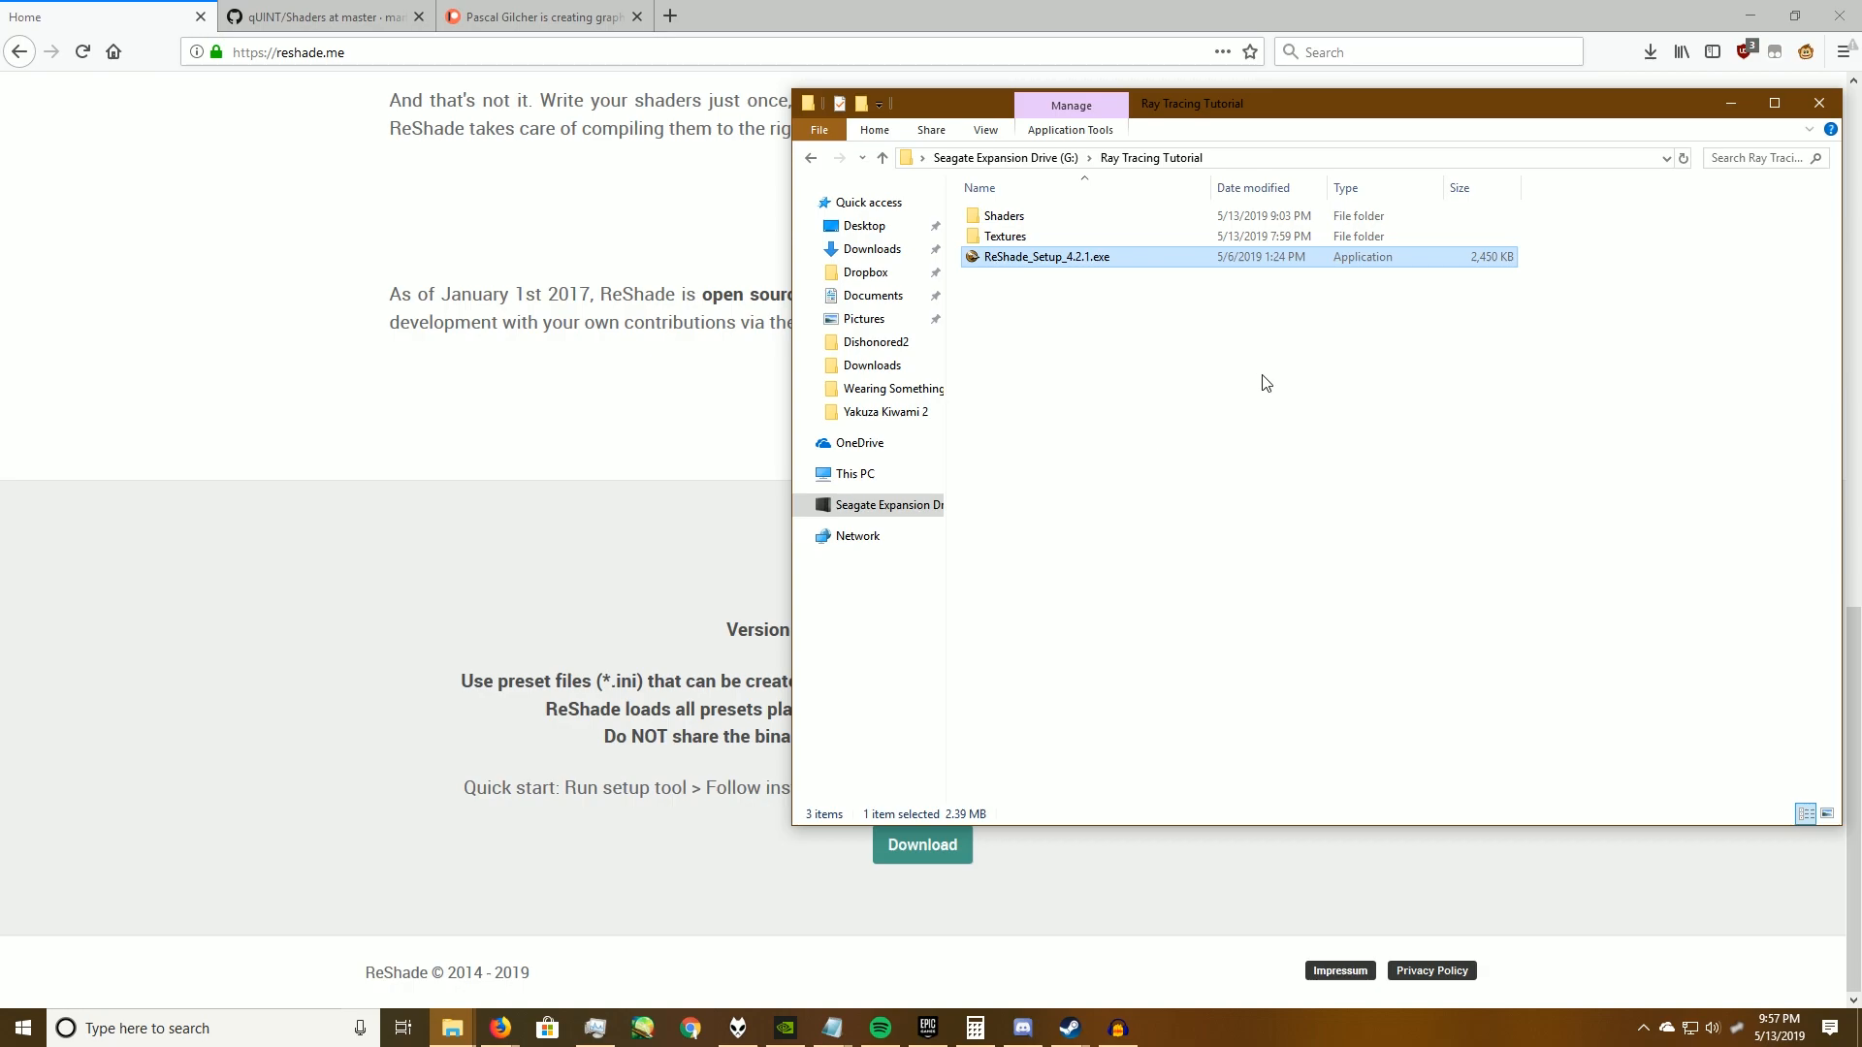
Step: Close the failed ReShade installer and hide the Explorer window, leaving the download page visible
{"action": "double_click", "coordinate": [1004, 215]}
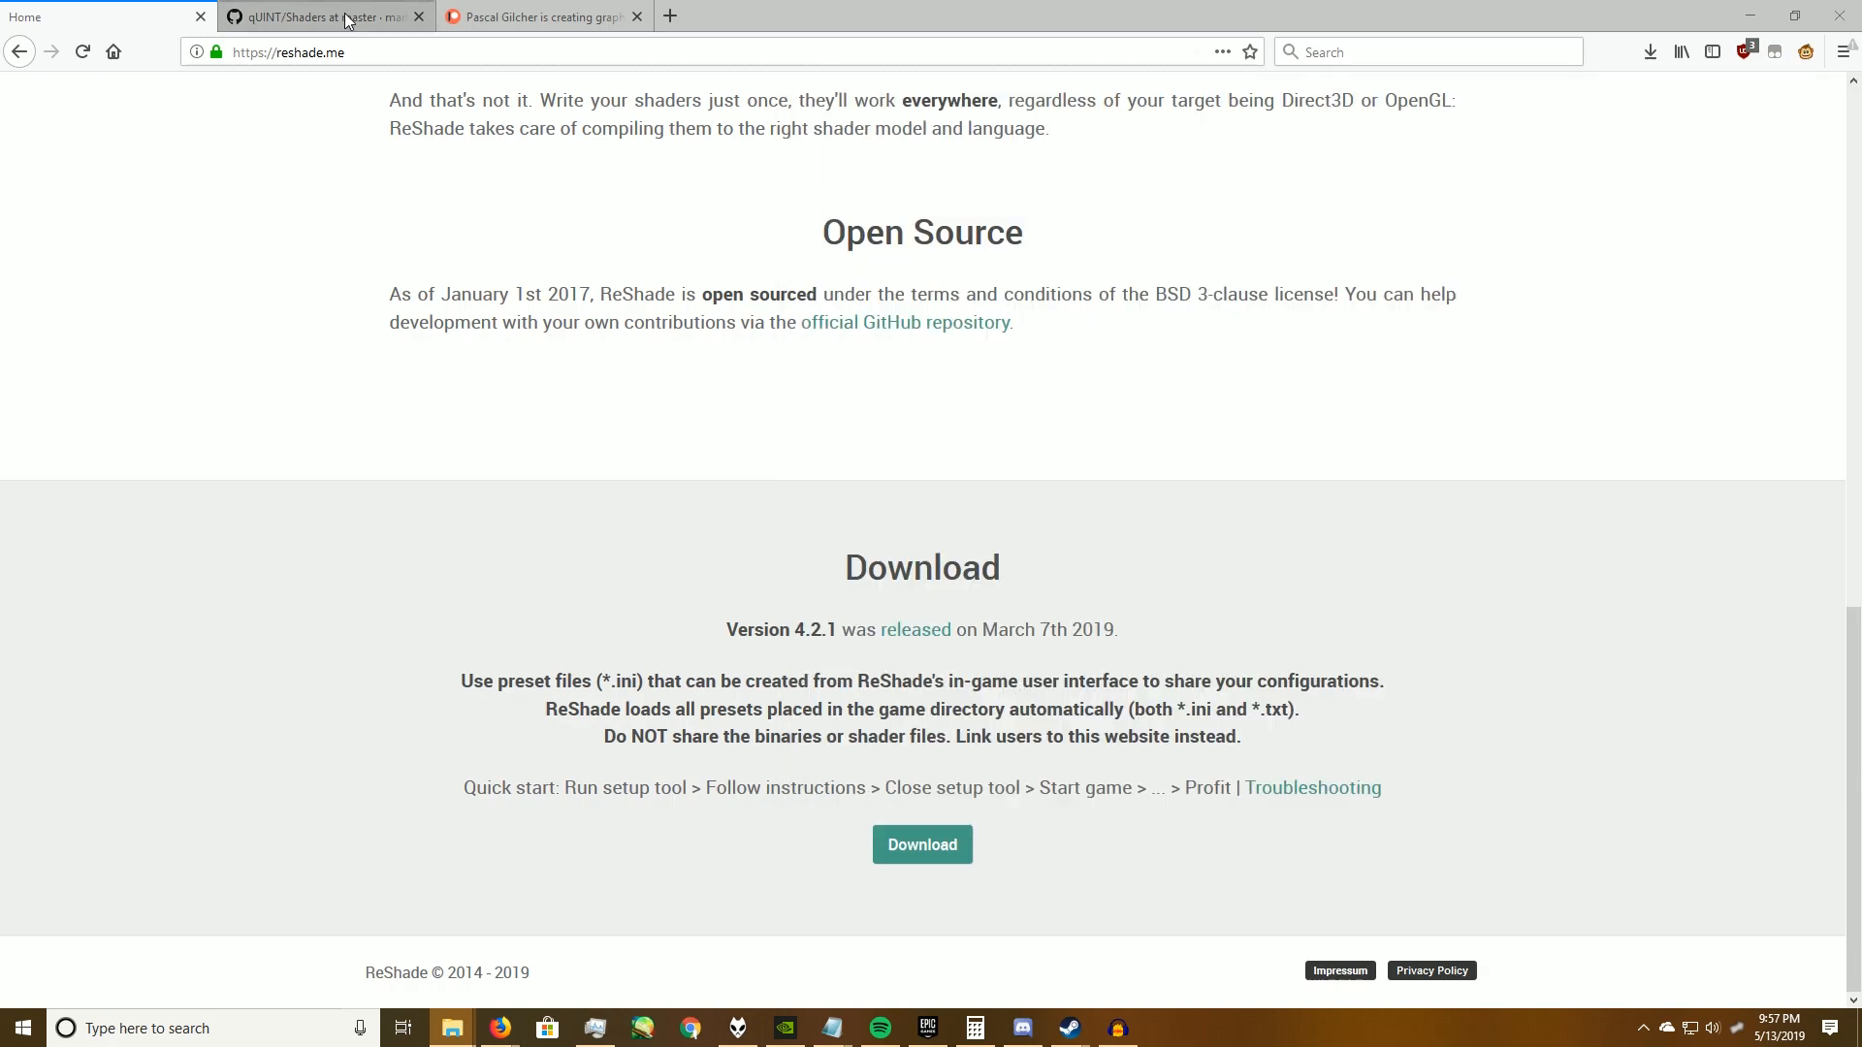
Step: Review the qUINT repository's Shaders folder listing files like qUINT_ssr.fx and qUINT_mxao.fx
{"action": "left_click", "coordinate": [321, 17]}
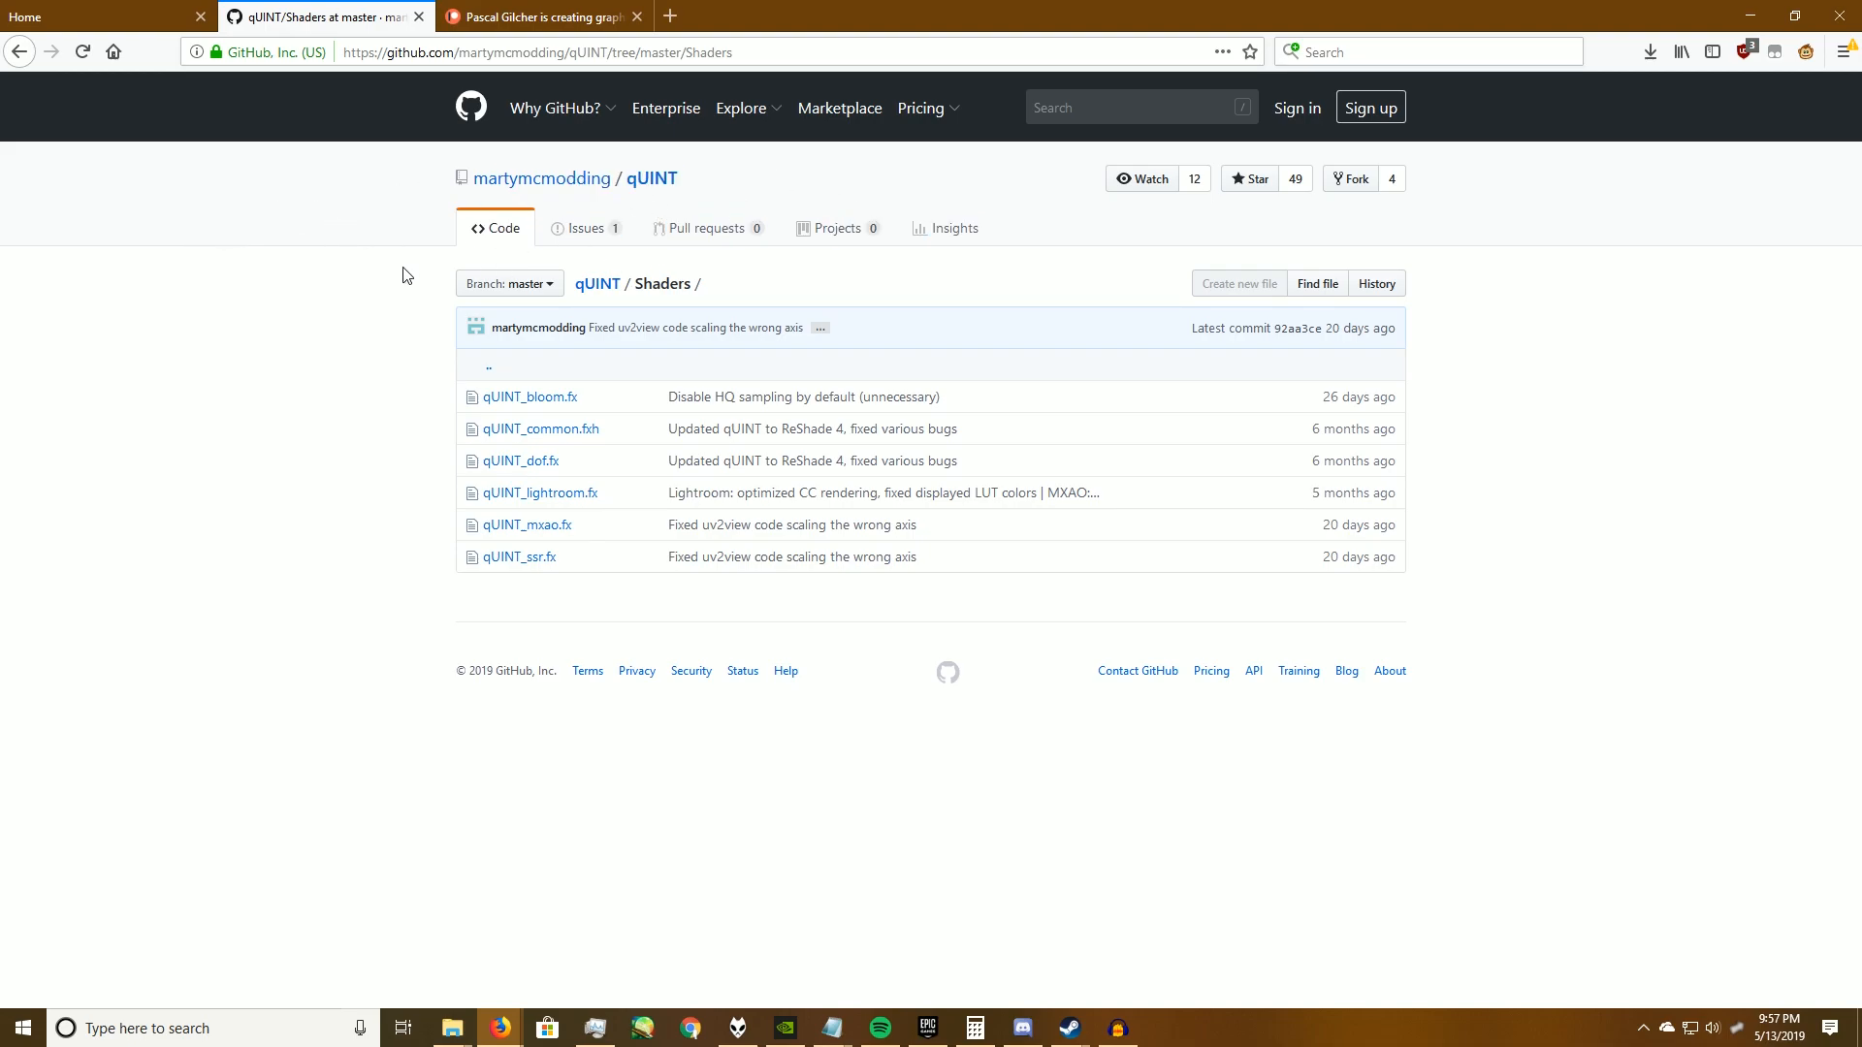
{"action": "mouse_move", "coordinate": [377, 292]}
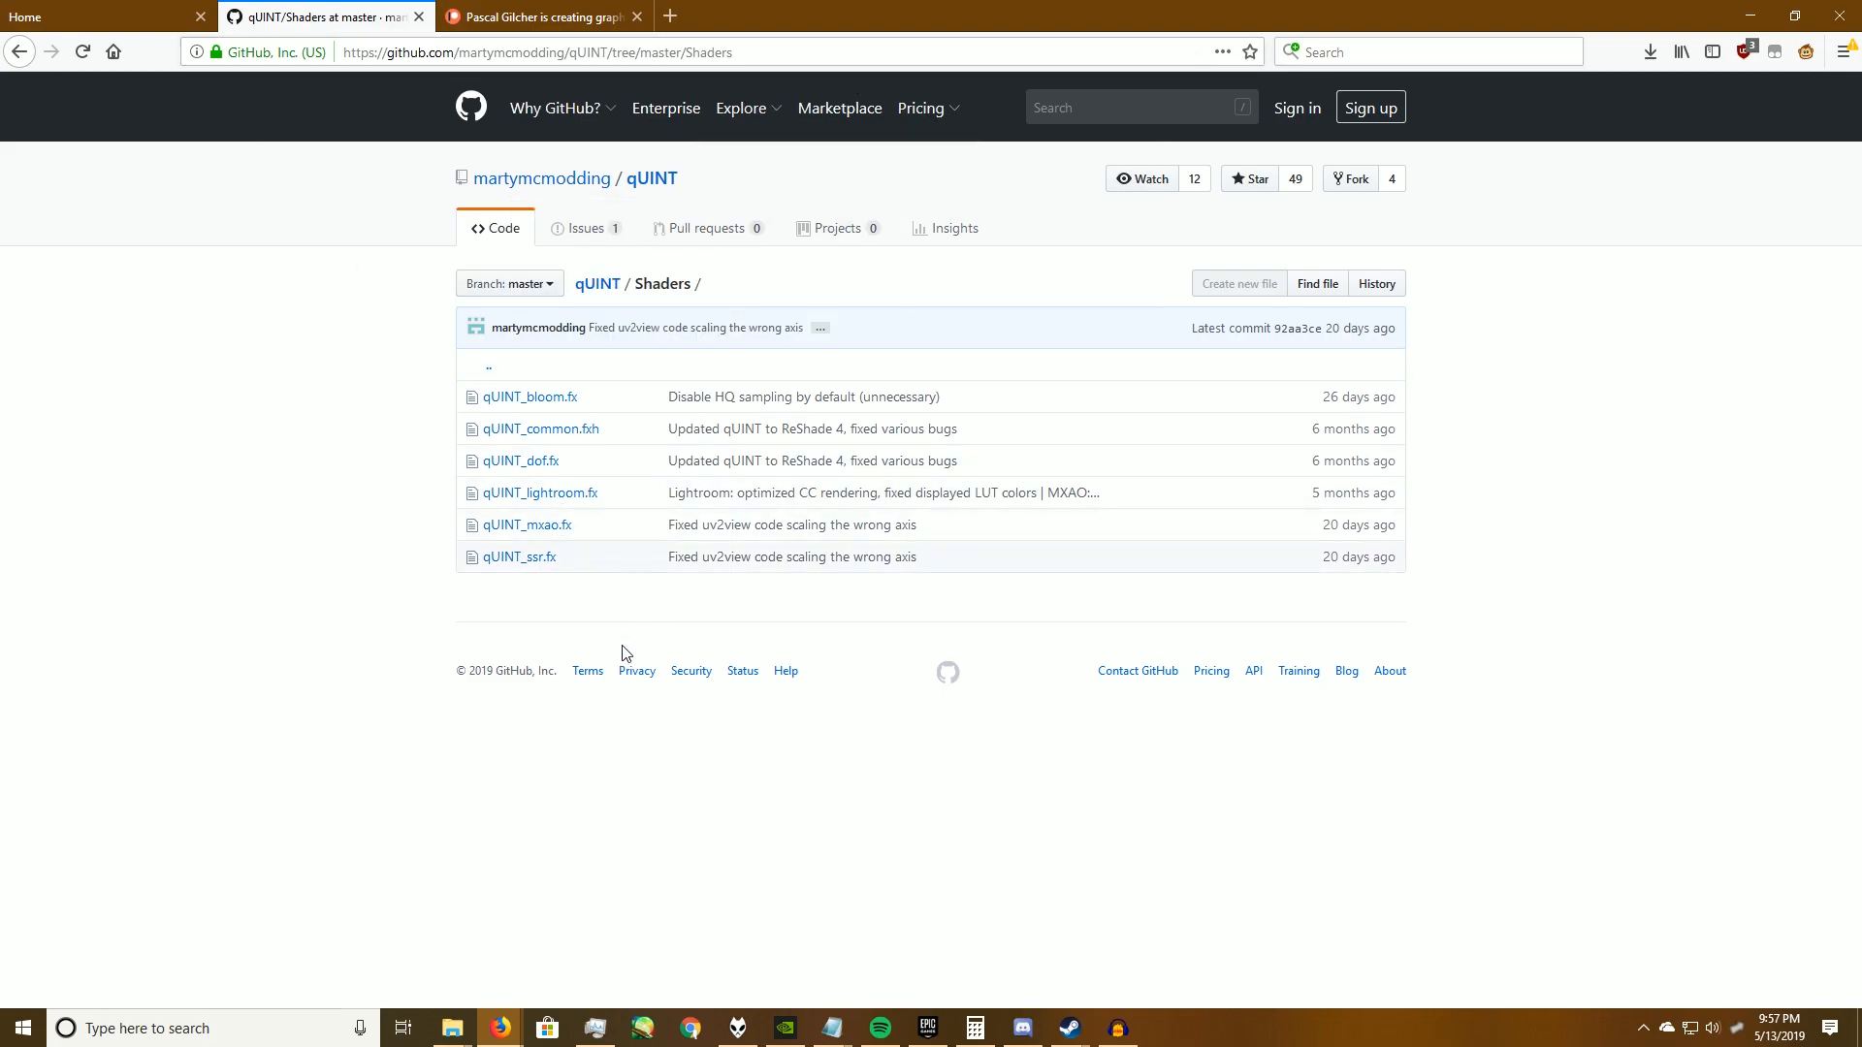
{"action": "mouse_move", "coordinate": [567, 808]}
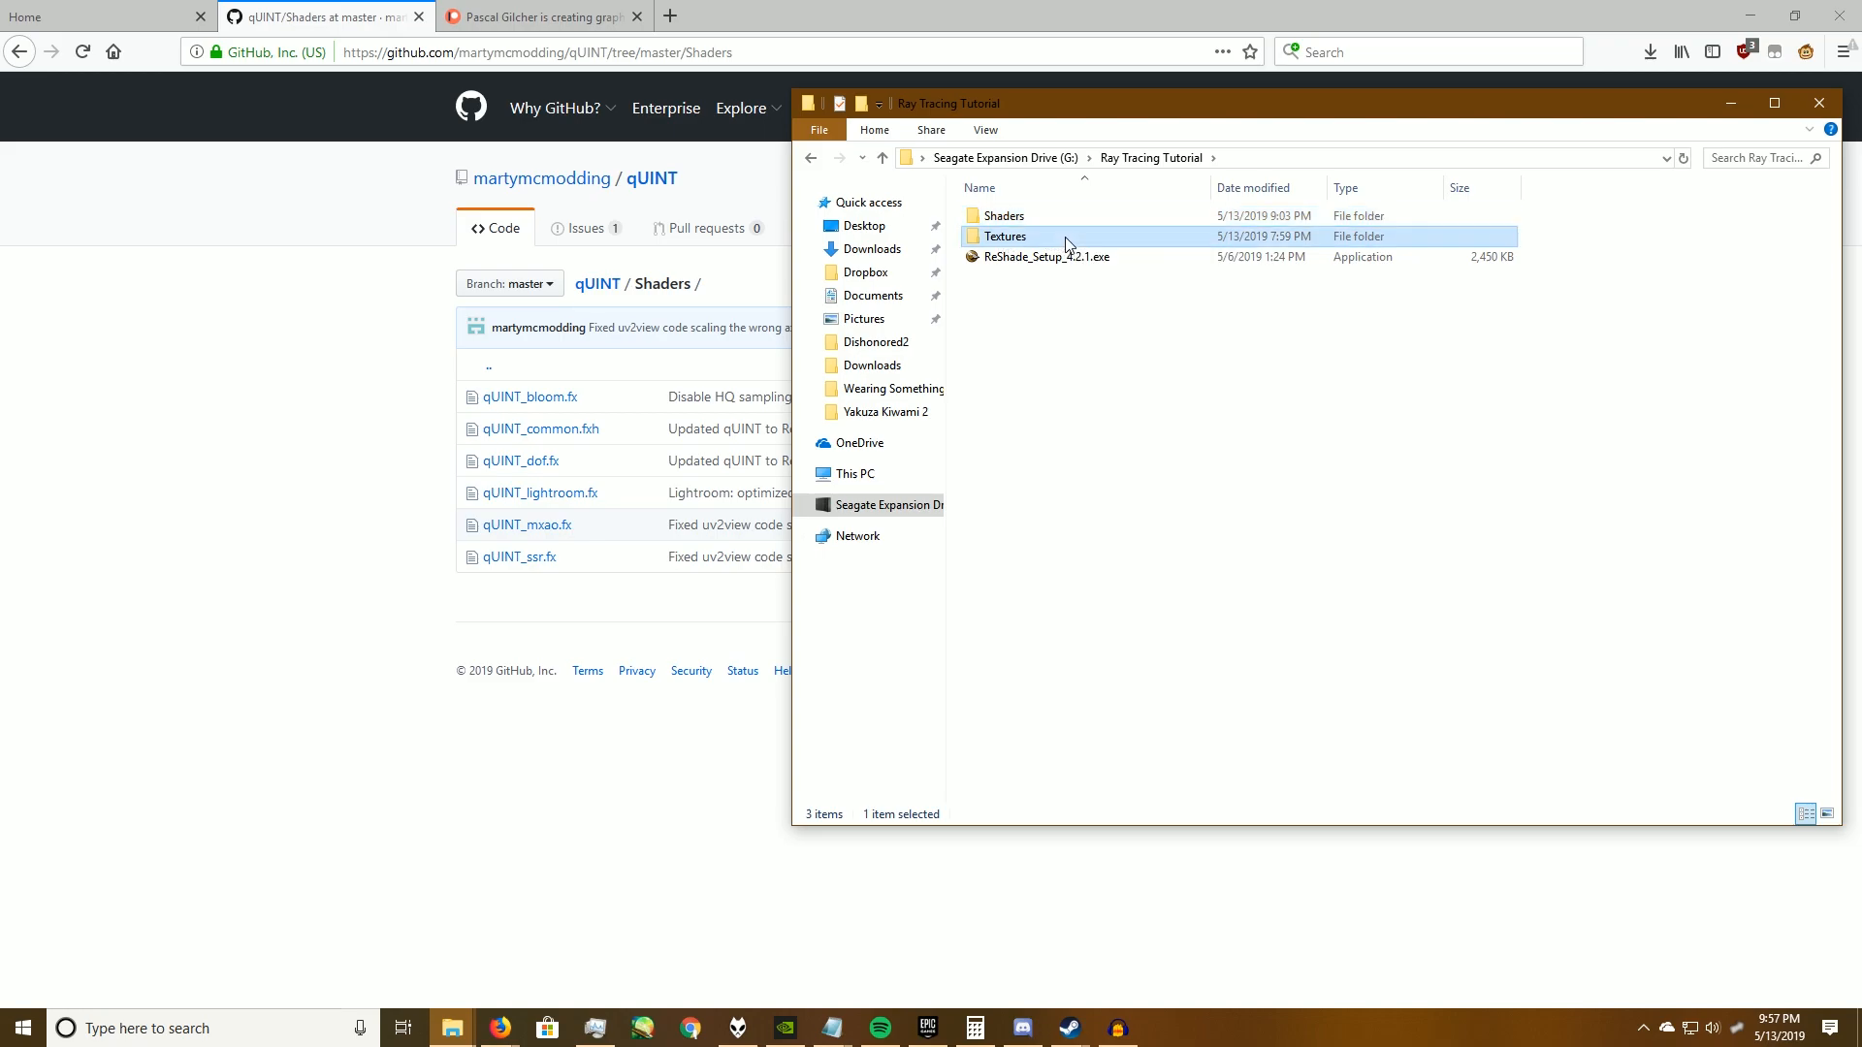
Step: Check the local Textures folder, then return to reshade.me's Download section
{"action": "double_click", "coordinate": [1004, 236]}
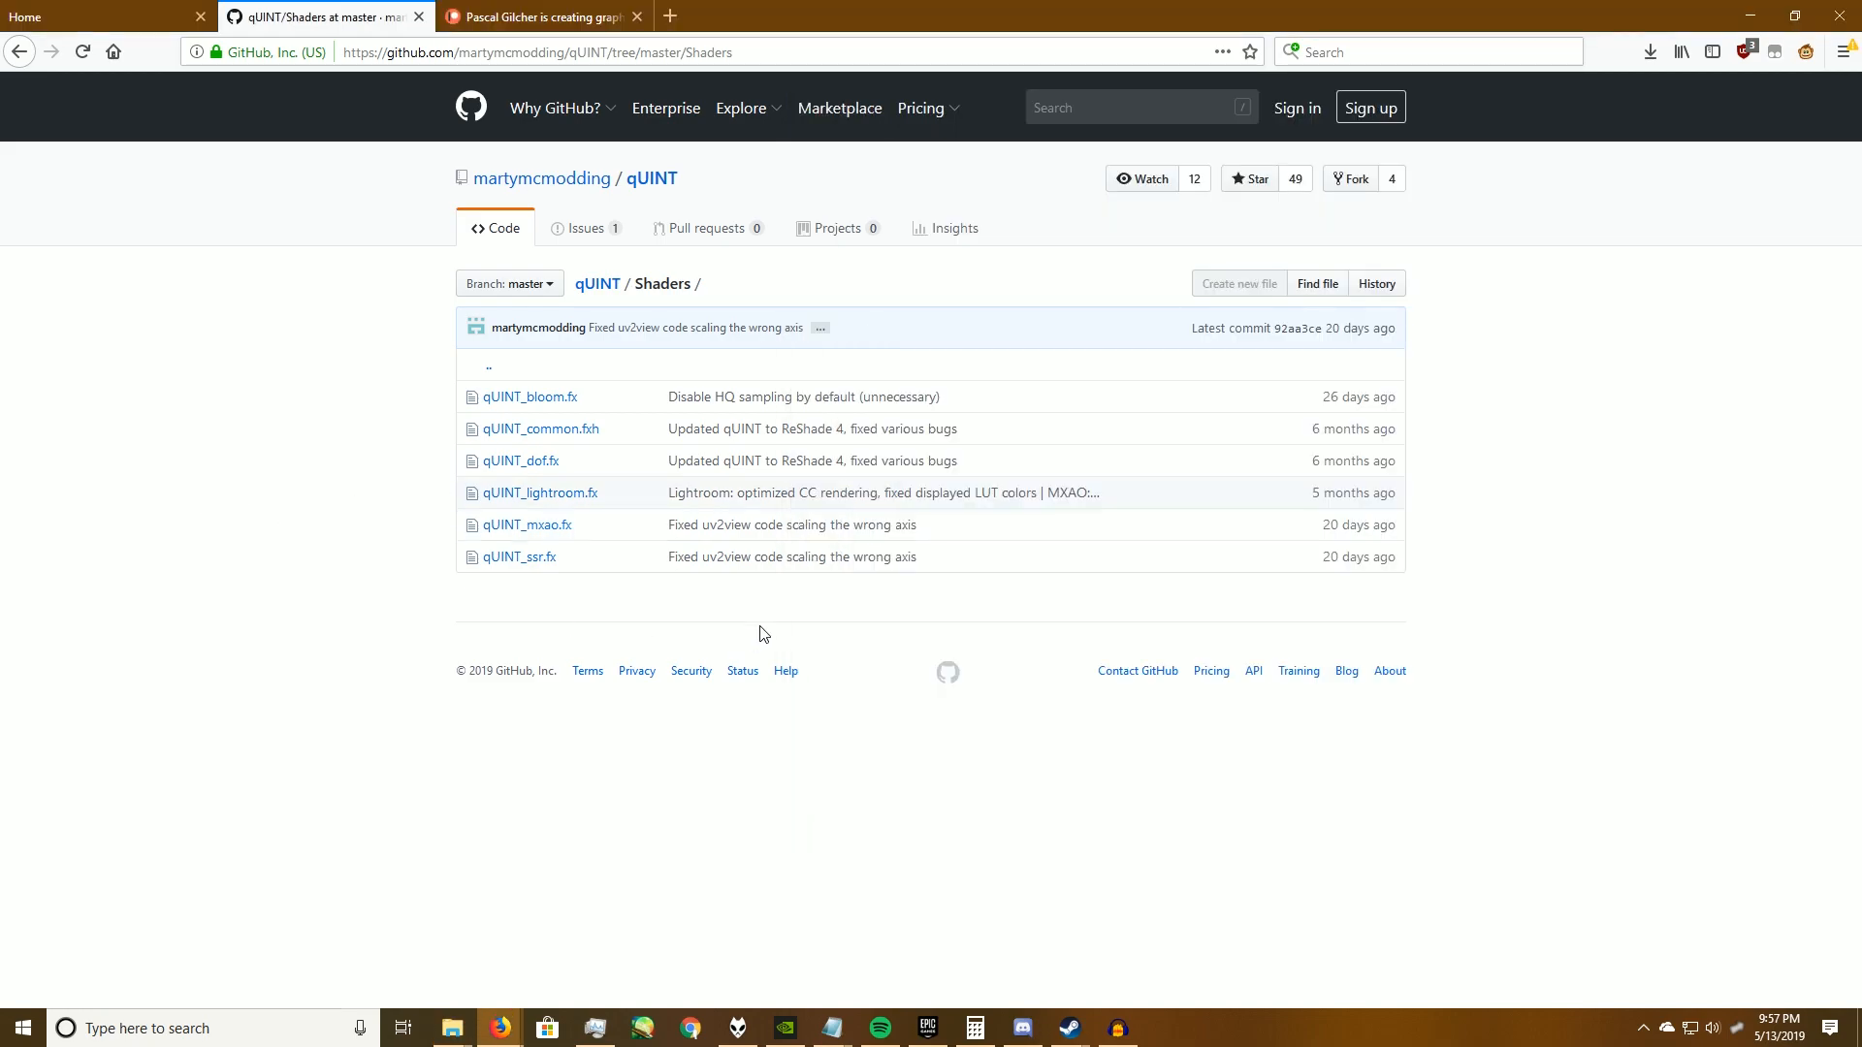
{"action": "left_click", "coordinate": [95, 15]}
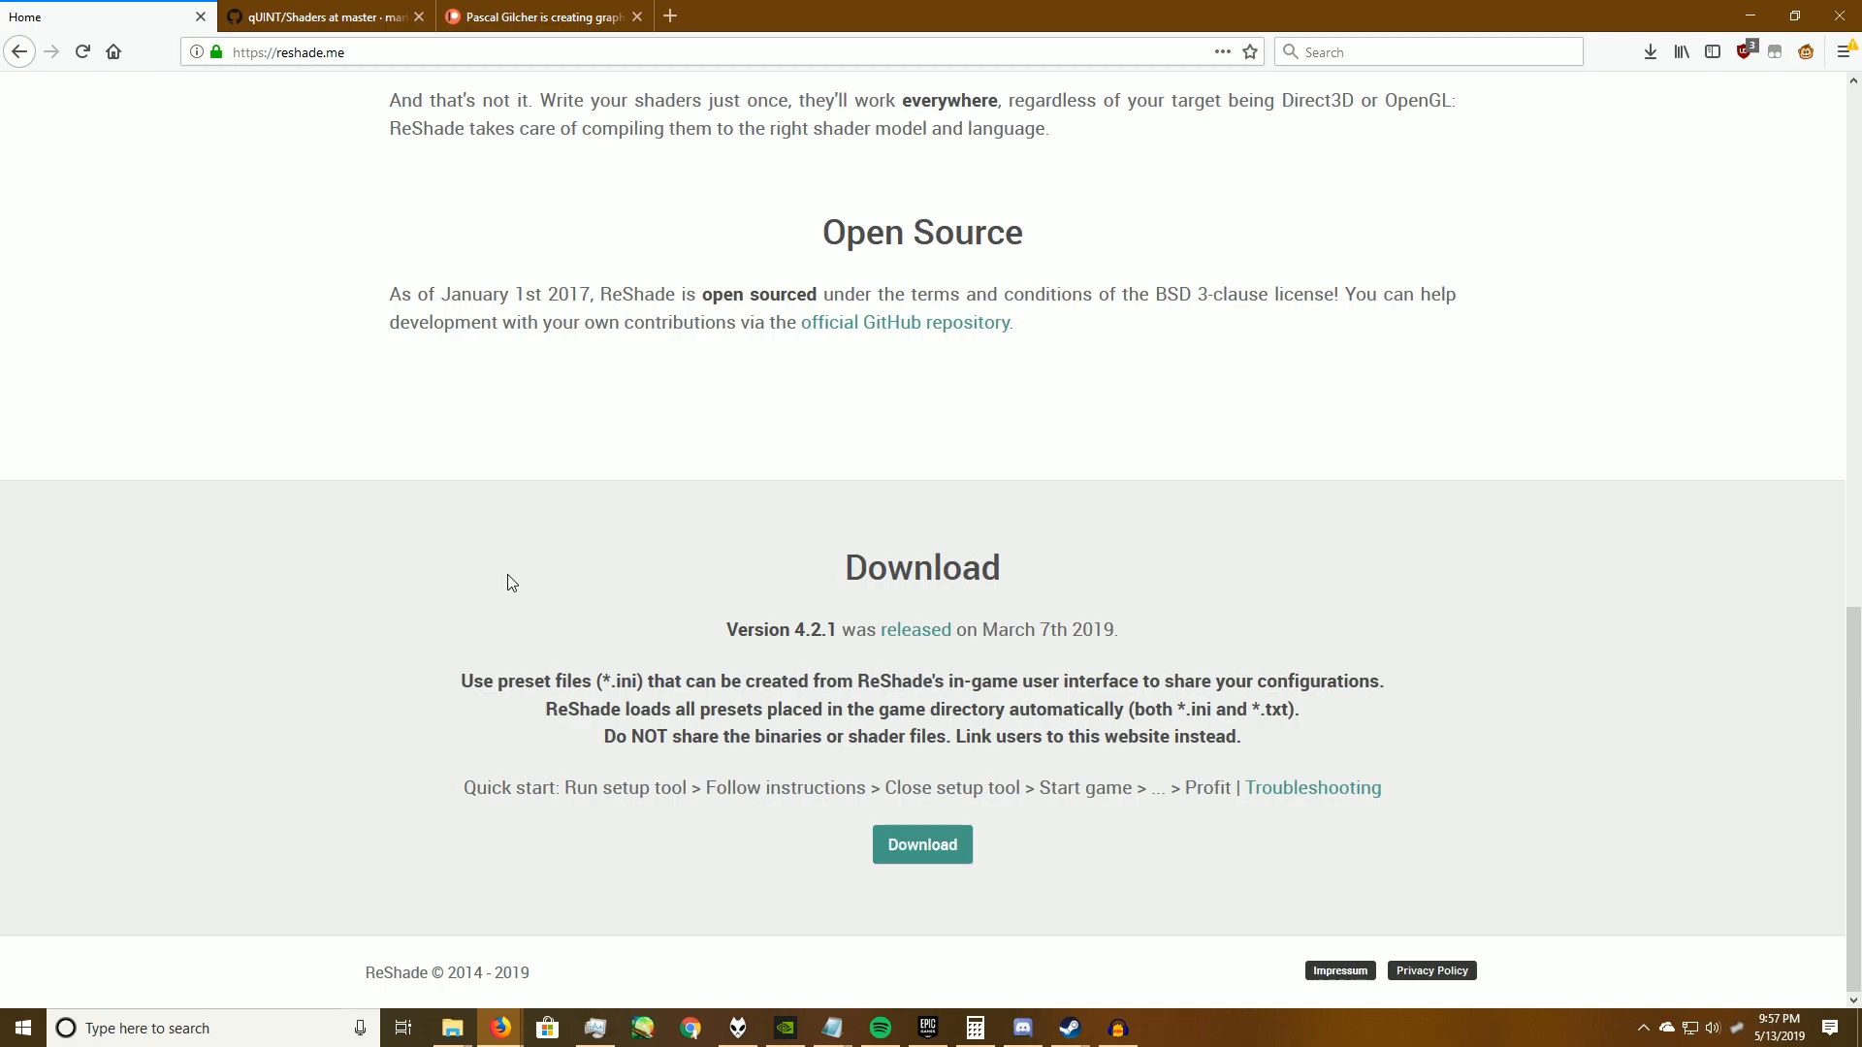
{"action": "mouse_move", "coordinate": [458, 800]}
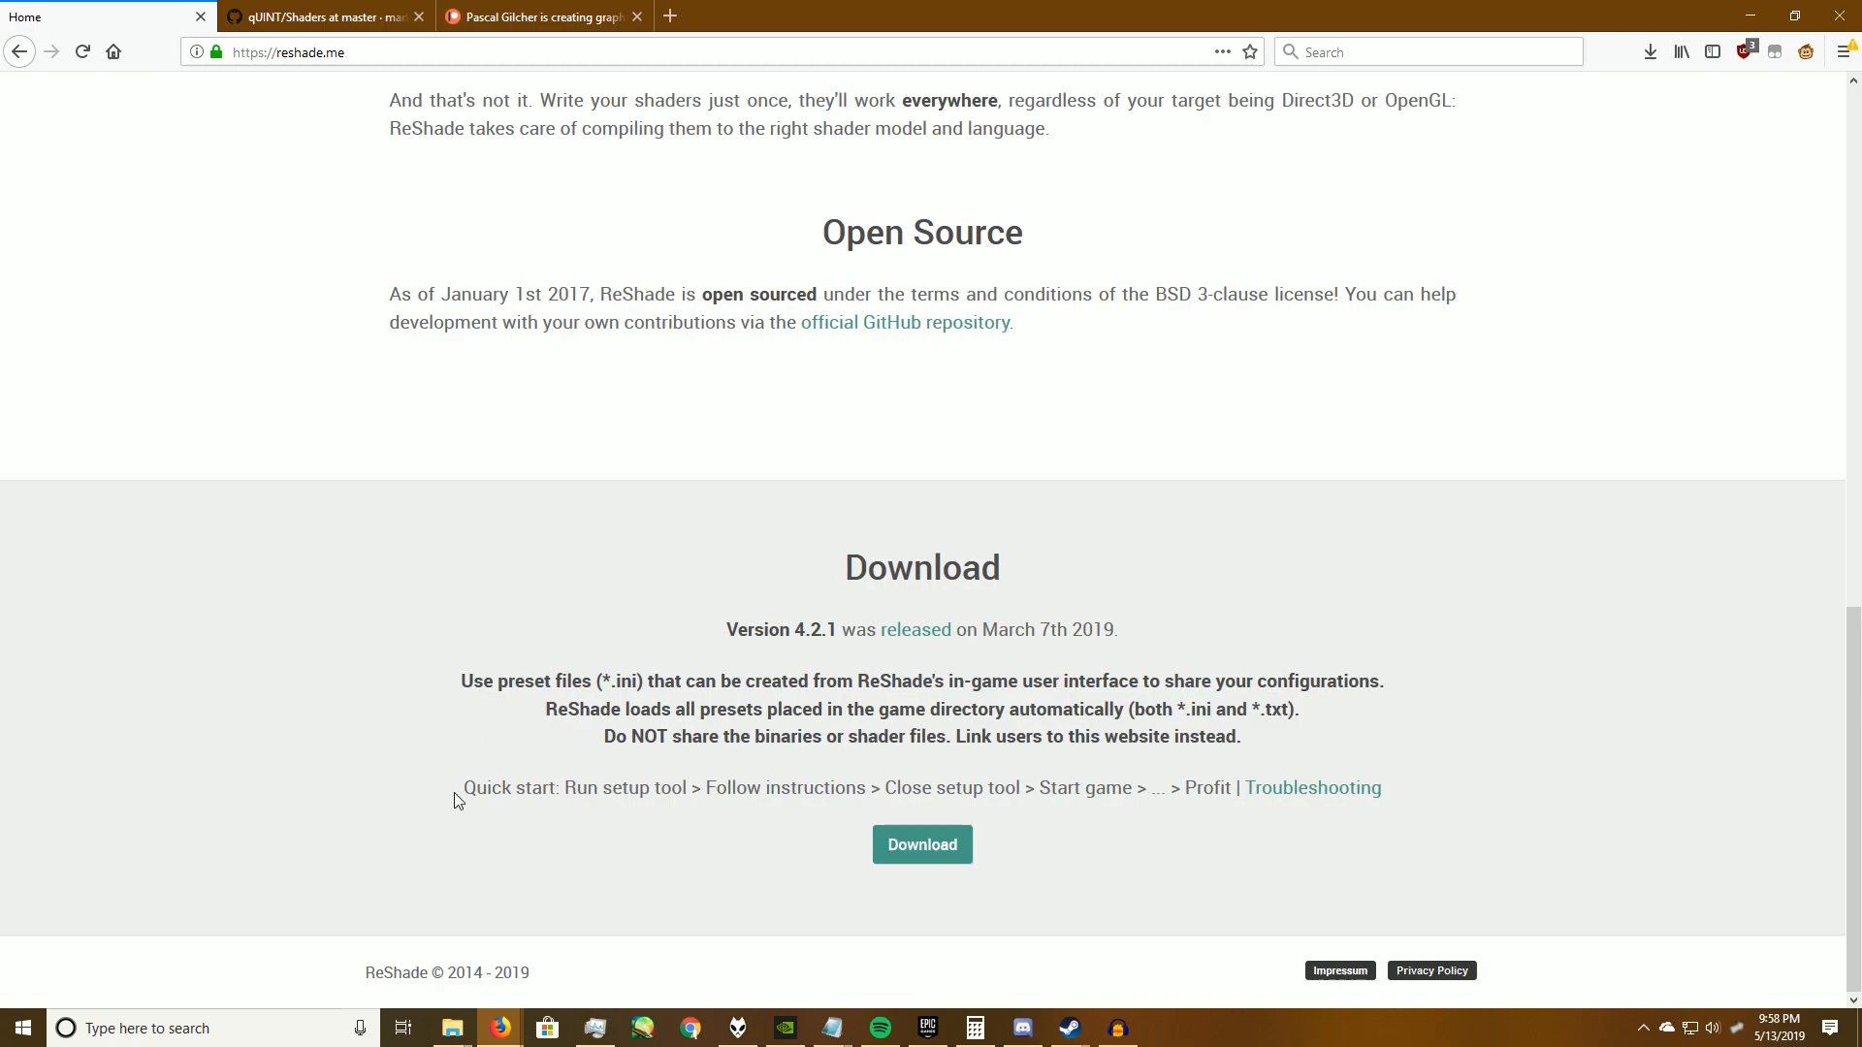